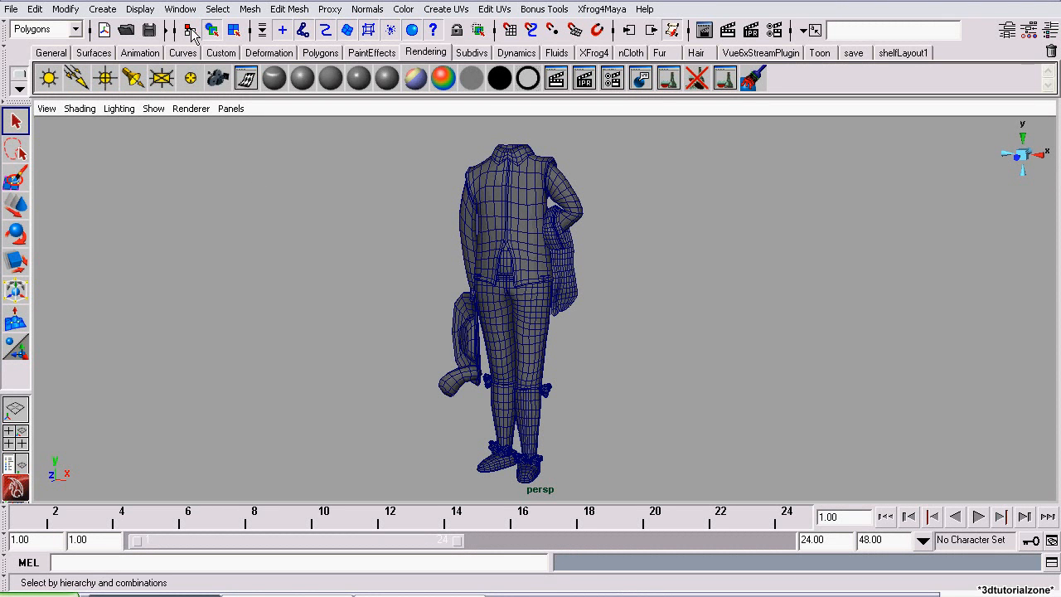
# Step: Tick Loaded and Auto load for VectorRender.mll in the Plug-in Manager and close it
pyautogui.click(179, 10)
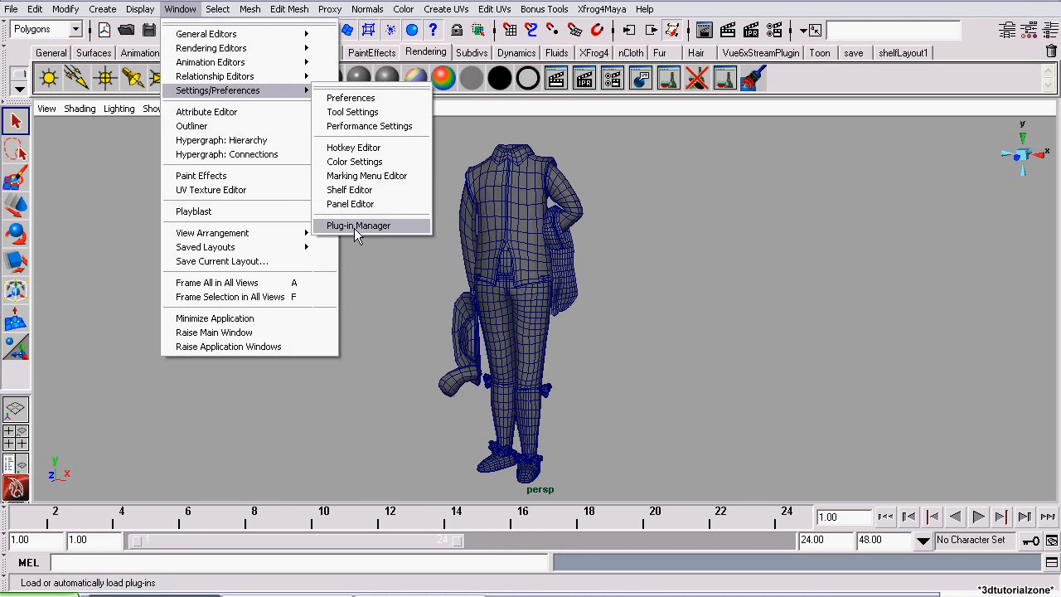
pyautogui.click(358, 225)
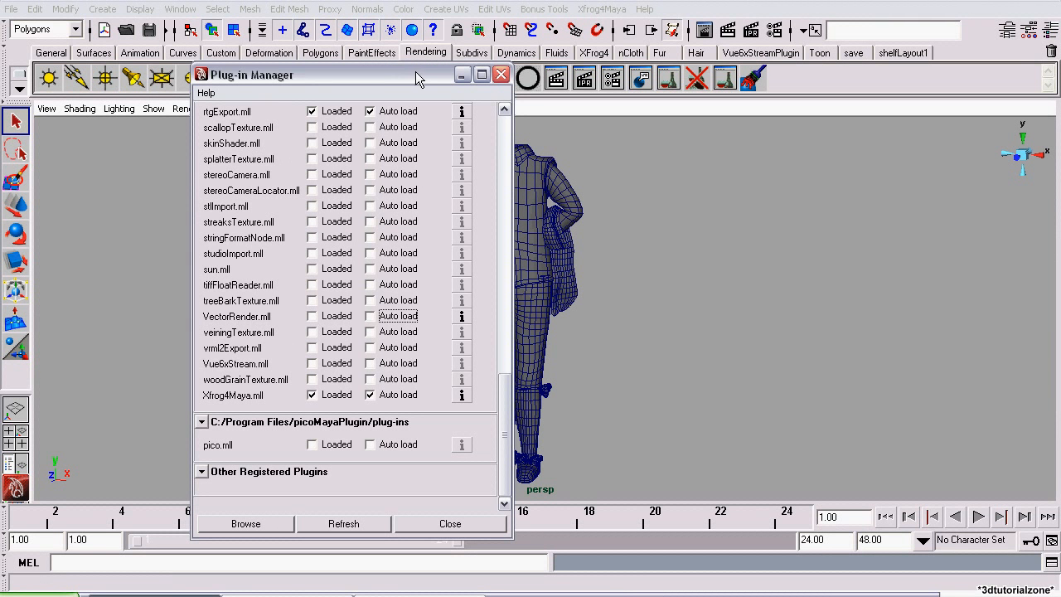
pyautogui.moveTo(280, 325)
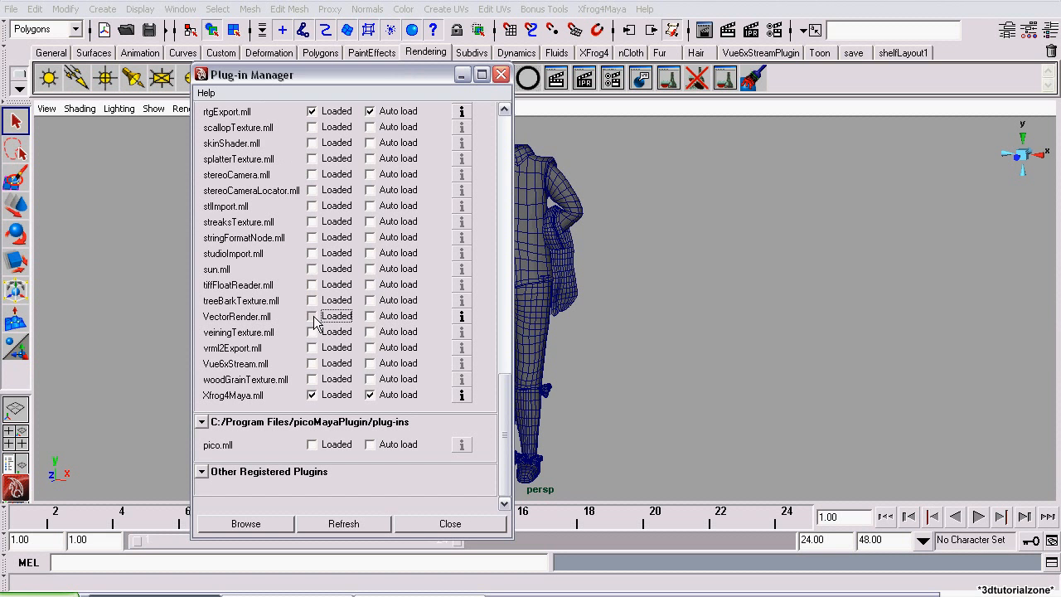
pyautogui.click(312, 315)
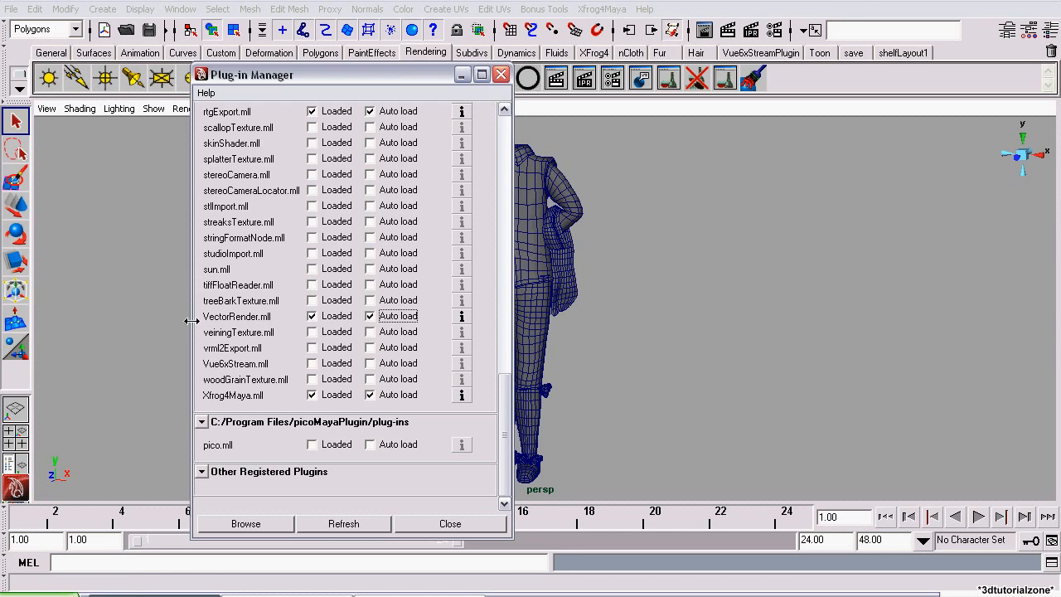
pyautogui.moveTo(429, 189)
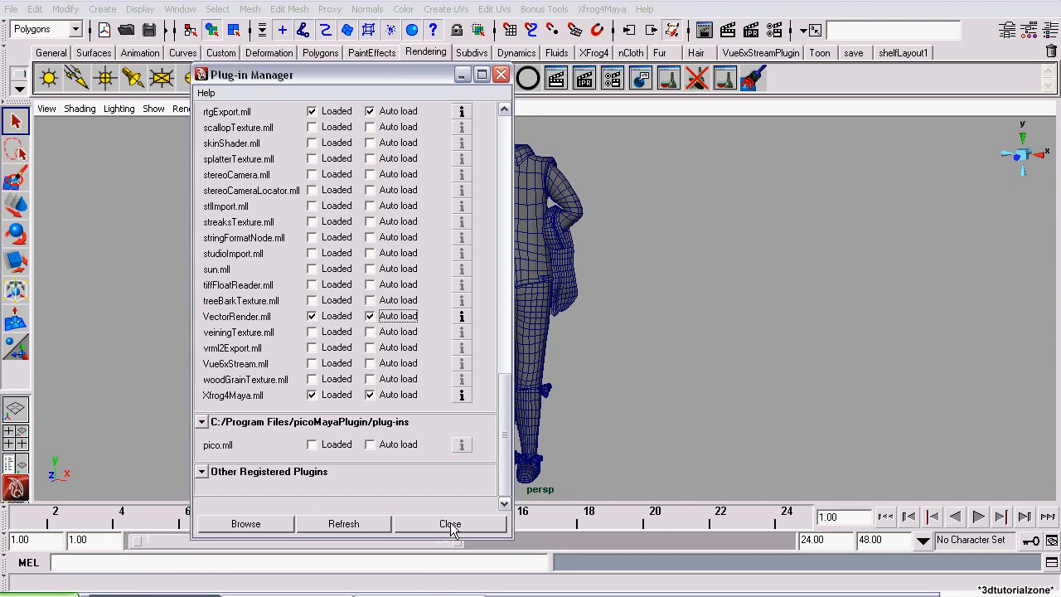
pyautogui.click(451, 524)
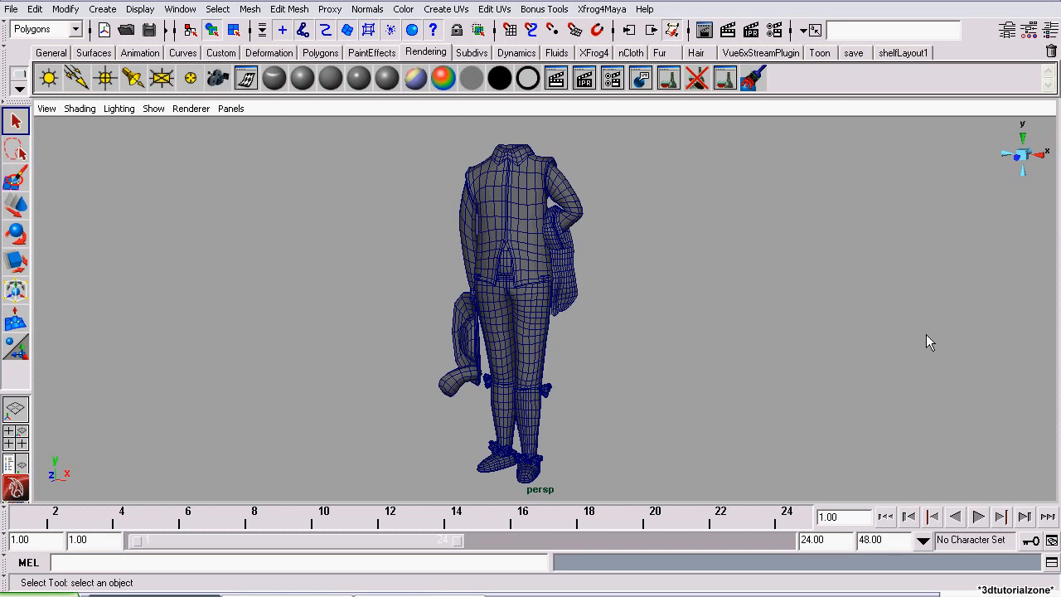
pyautogui.moveTo(878, 313)
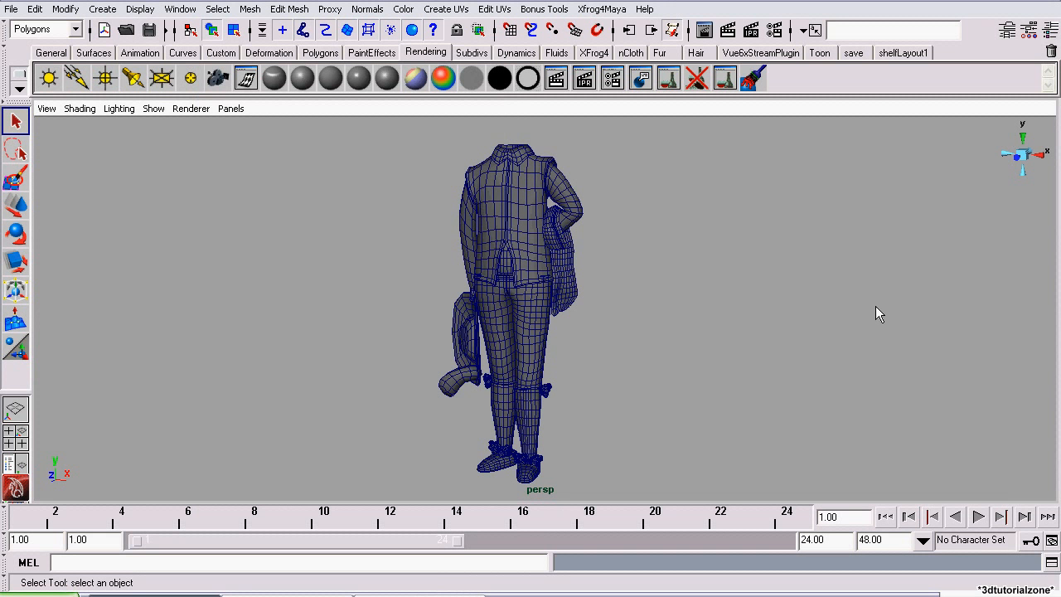
pyautogui.moveTo(687, 252)
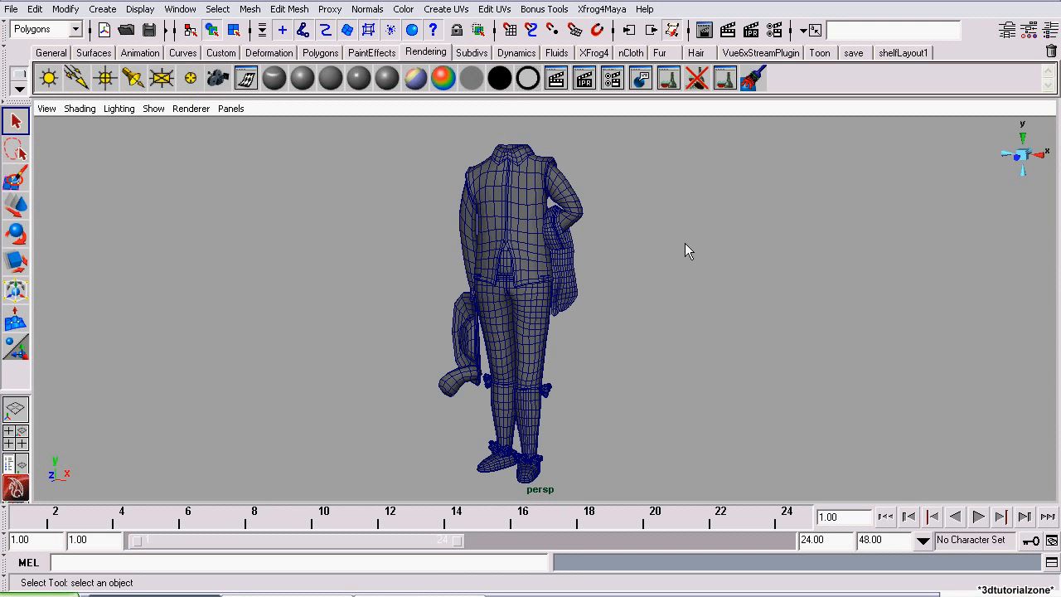
pyautogui.moveTo(384, 125)
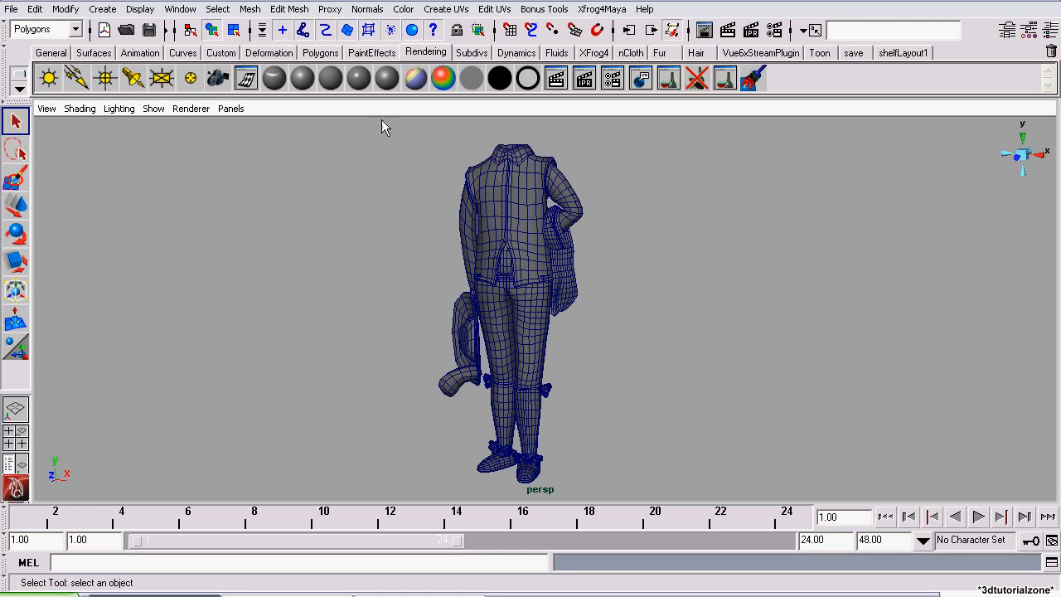
pyautogui.moveTo(484, 396)
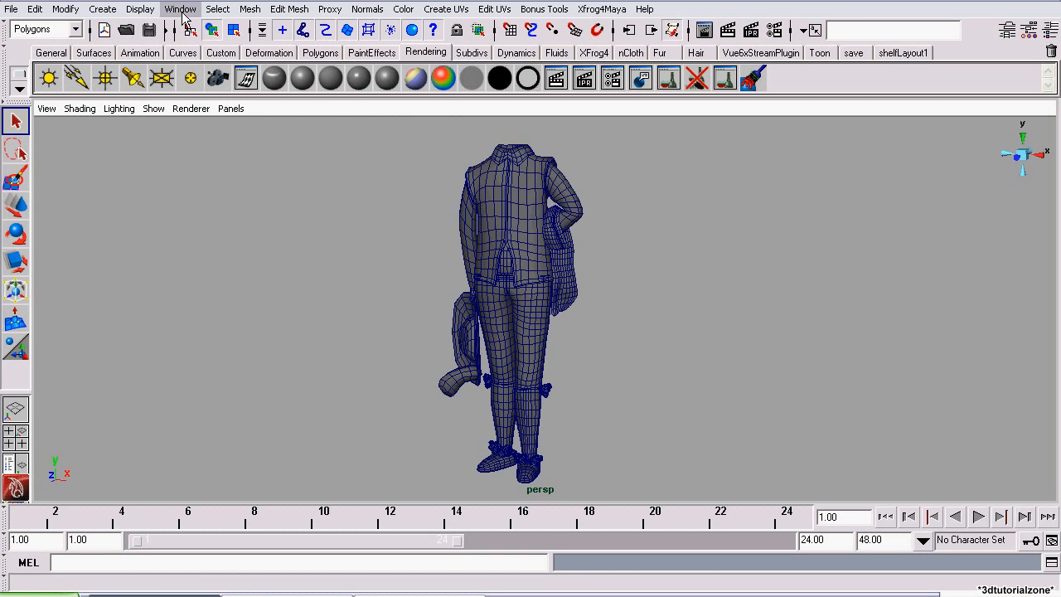
# Step: Set Render using to Maya Vector in Render Settings, leaving the image format as Maya IFF
pyautogui.click(179, 10)
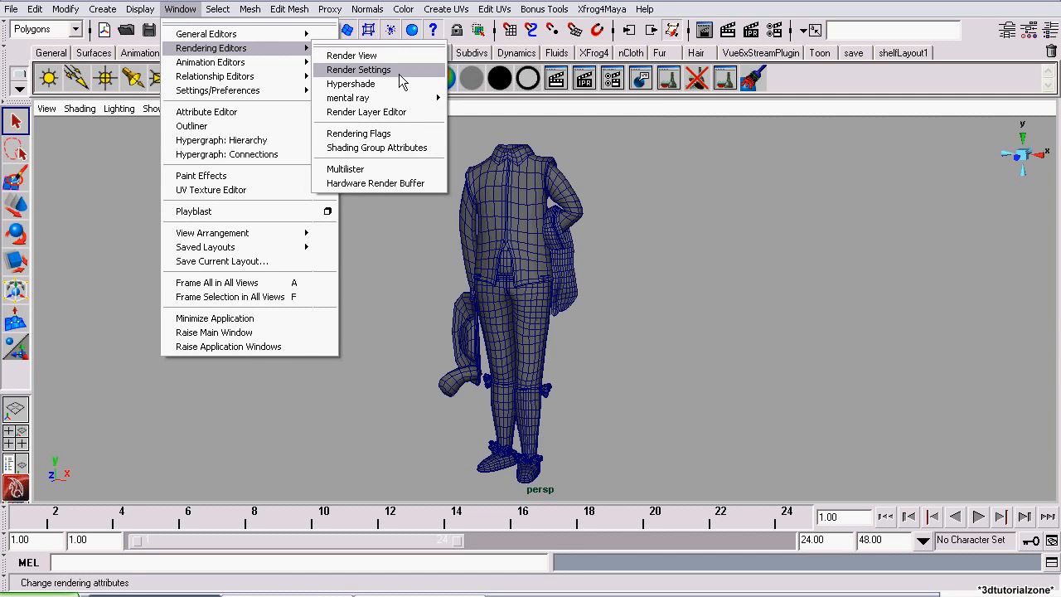
pyautogui.click(358, 70)
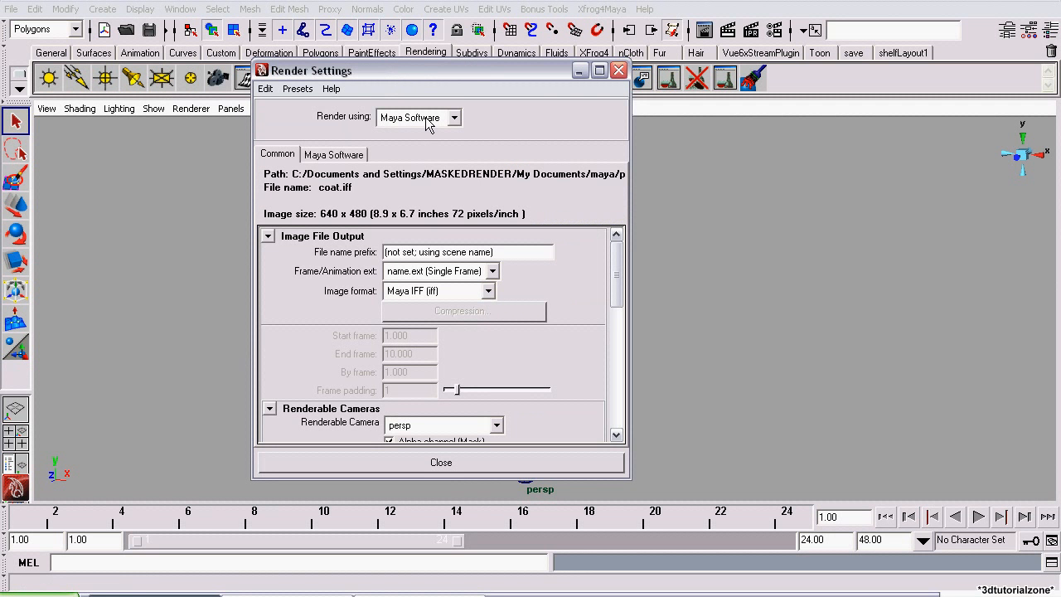
pyautogui.click(454, 116)
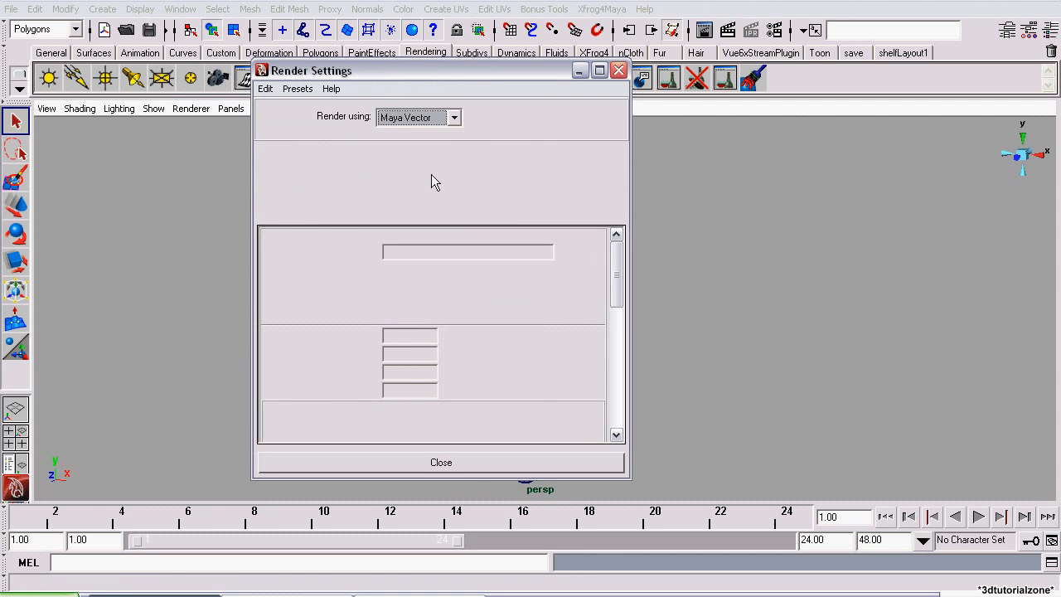
pyautogui.click(514, 290)
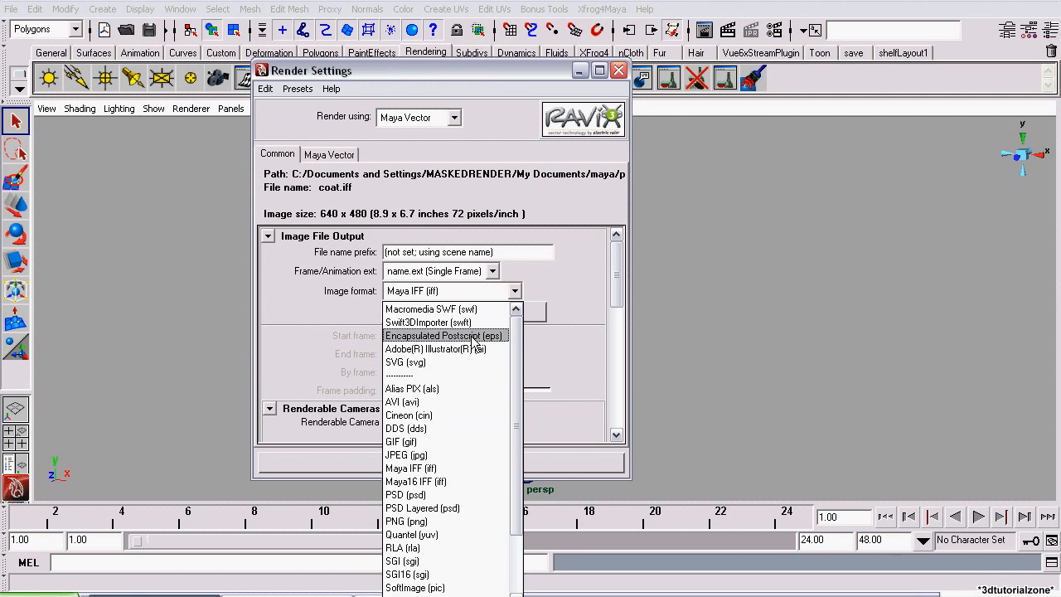
pyautogui.click(407, 467)
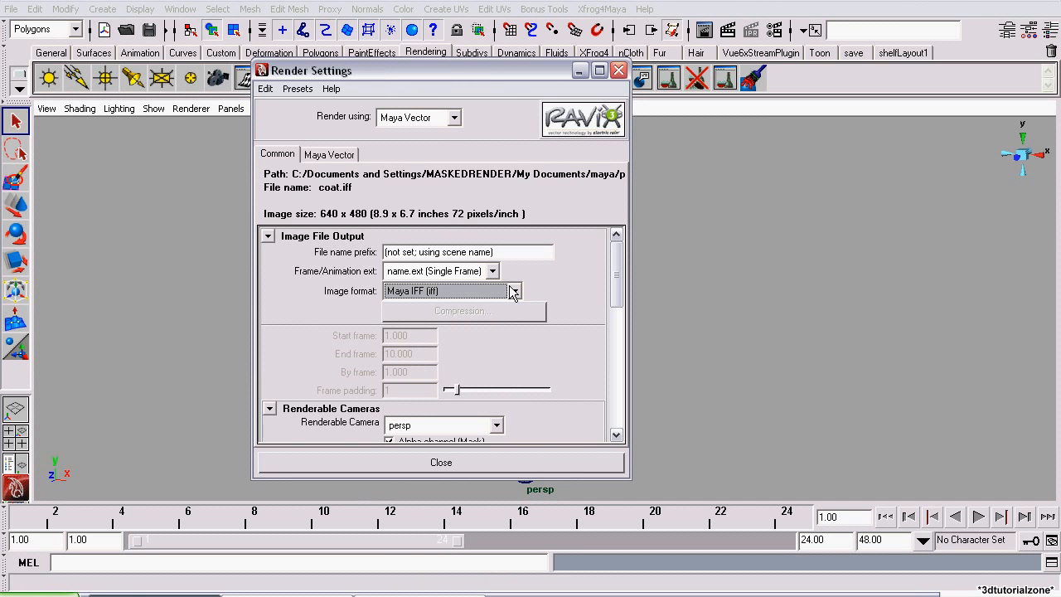
# Step: In the Maya Vector options, uncheck Fill objects, check Include edges, and close Render Settings
pyautogui.click(329, 154)
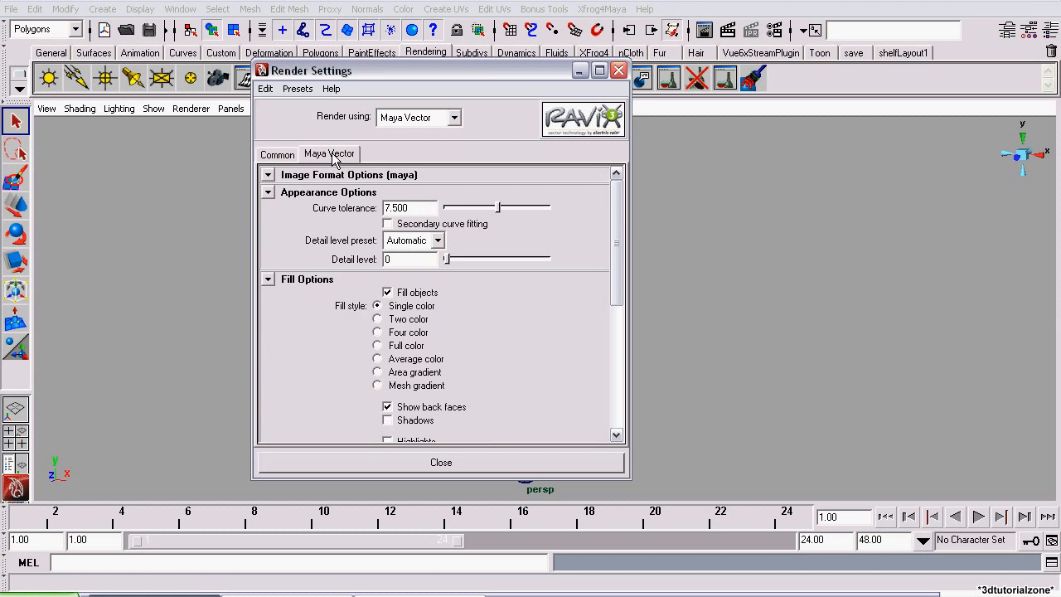
pyautogui.click(388, 291)
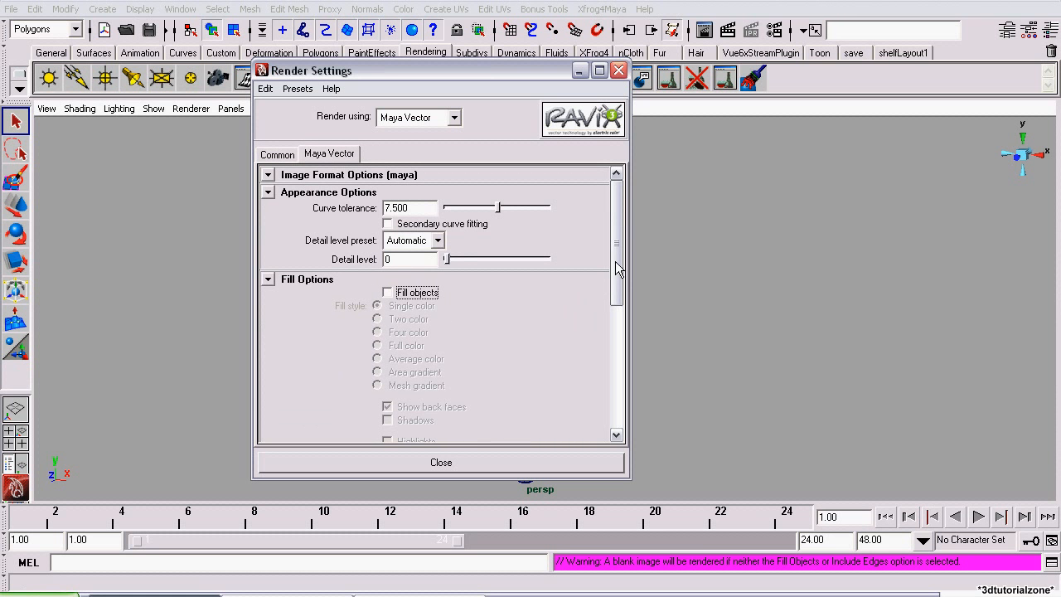
pyautogui.scroll(-3)
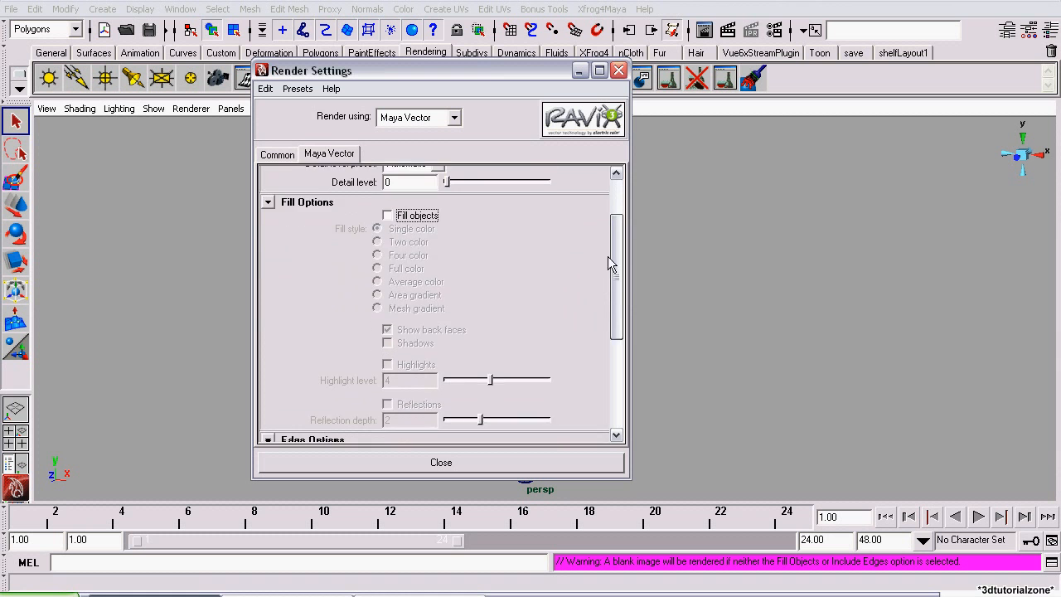
pyautogui.scroll(-3)
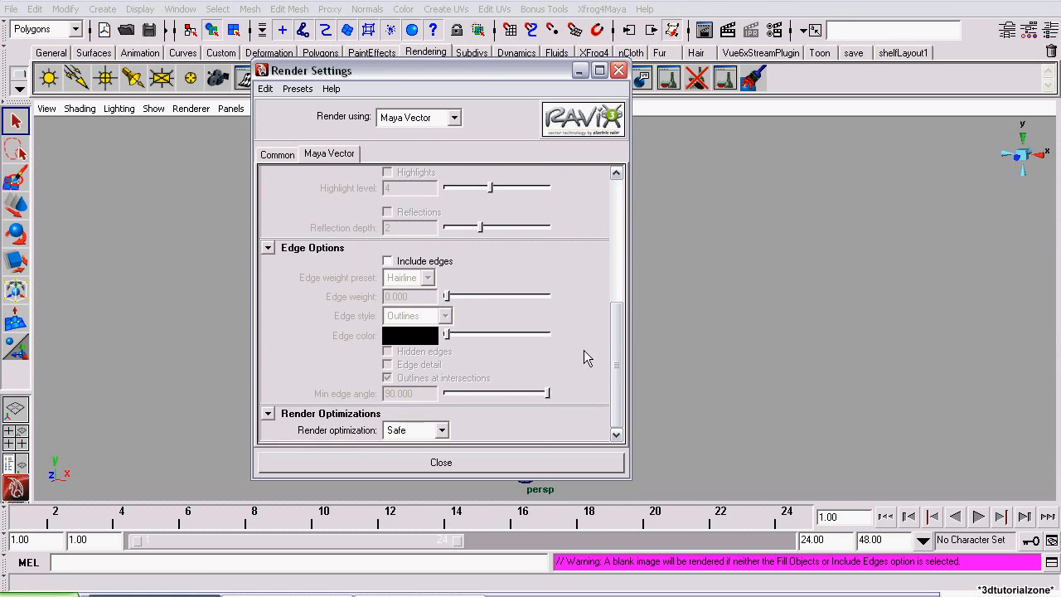
pyautogui.click(387, 260)
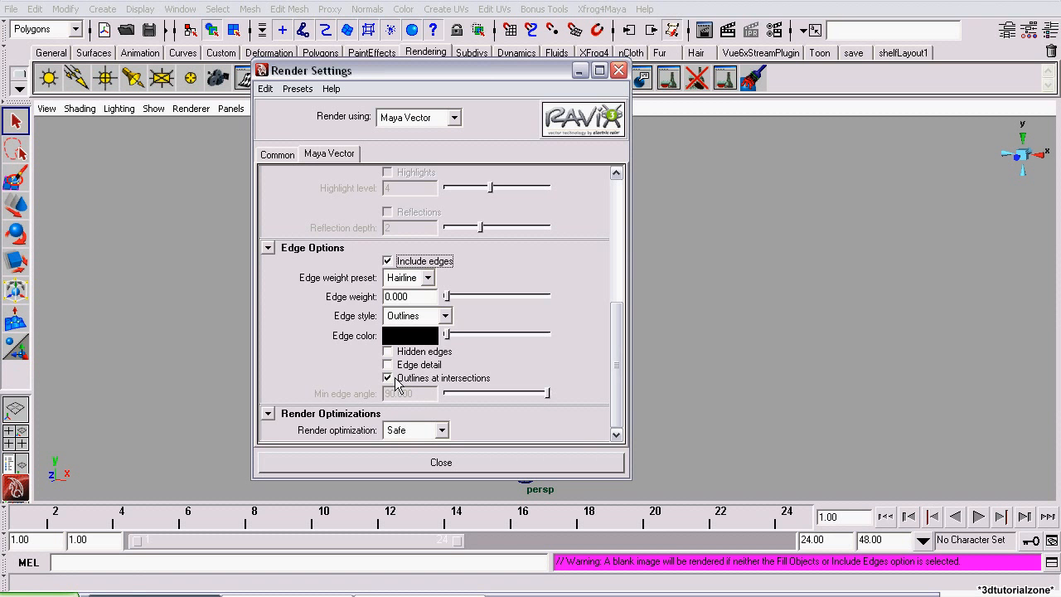
pyautogui.click(440, 461)
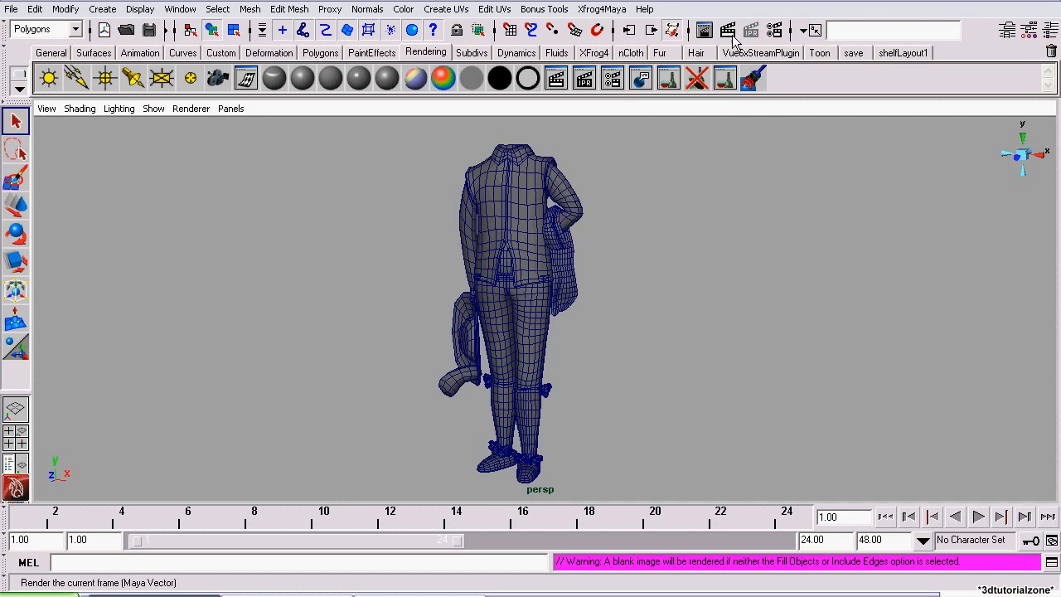
# Step: Render the current frame as white outlines on black, then close the Render View
pyautogui.click(726, 30)
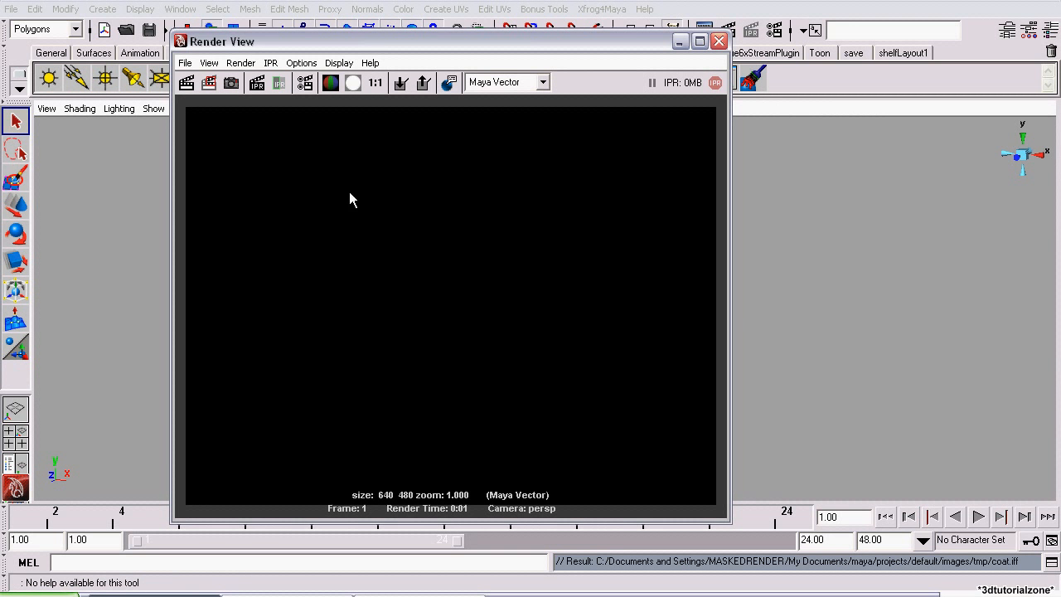
pyautogui.moveTo(488, 303)
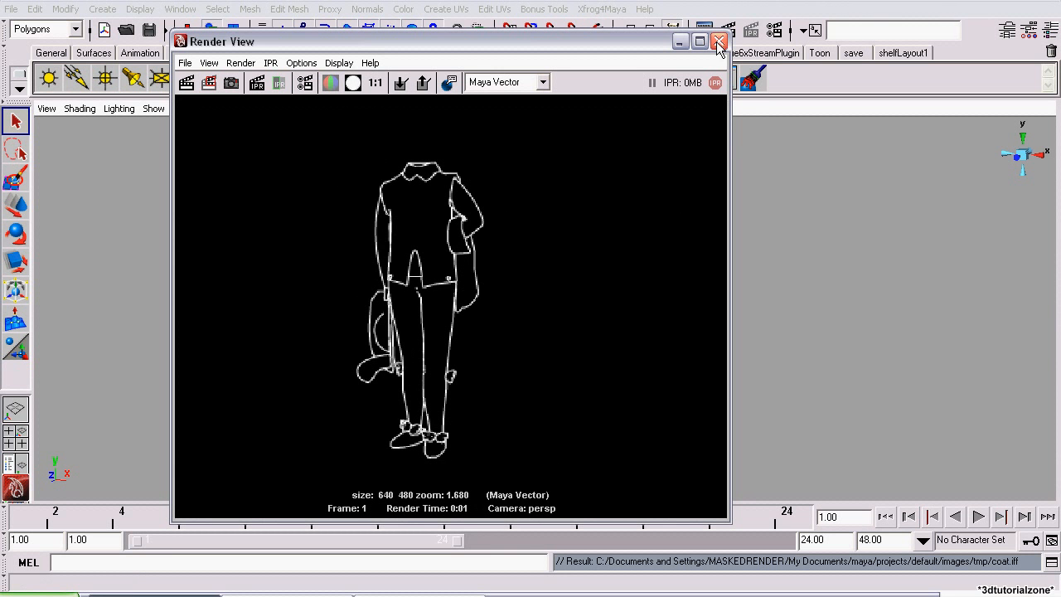
pyautogui.click(718, 42)
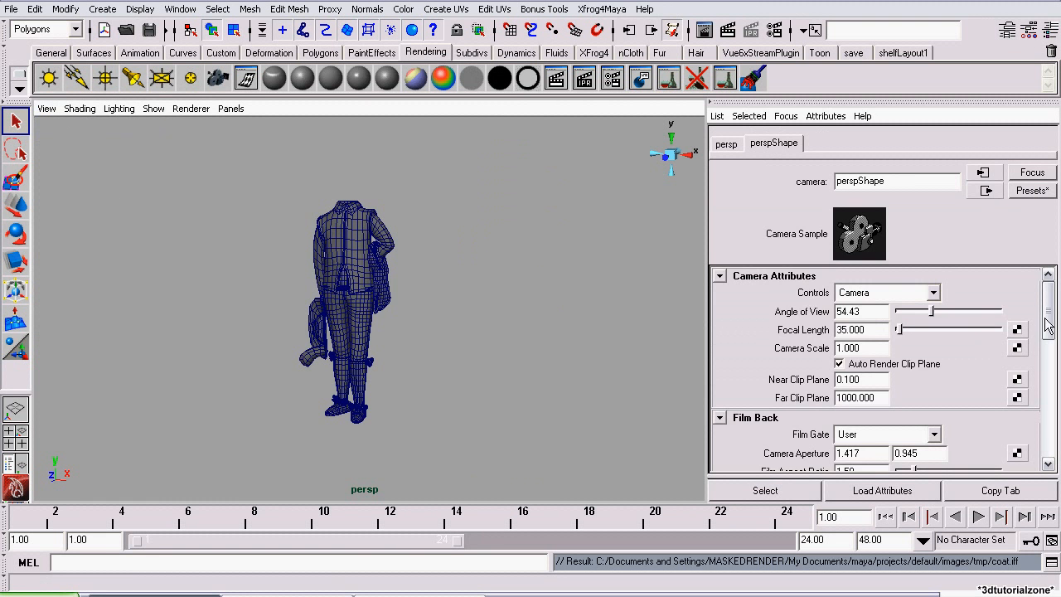
# Step: Scroll the persp camera's attributes to the Environment background colour
pyautogui.scroll(-3)
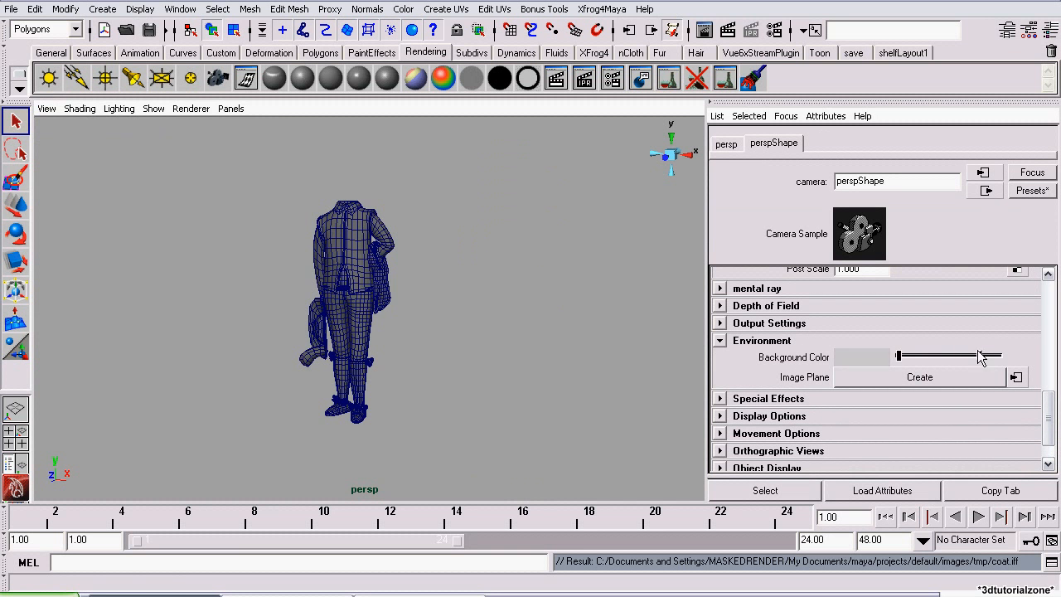
pyautogui.moveTo(727, 30)
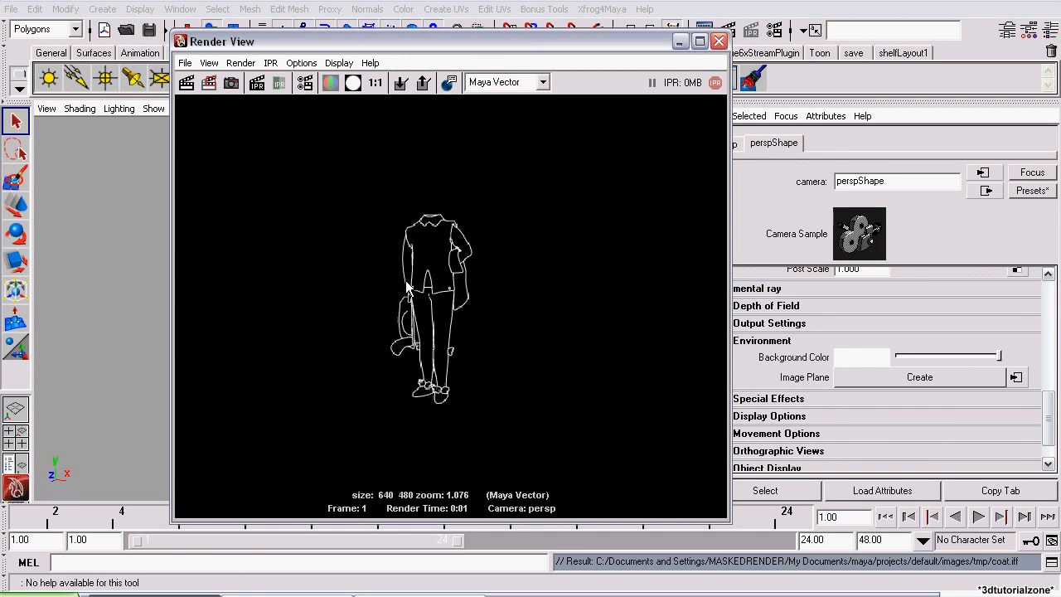
# Step: Re-render the frame showing dark outlines on the white background
pyautogui.click(330, 83)
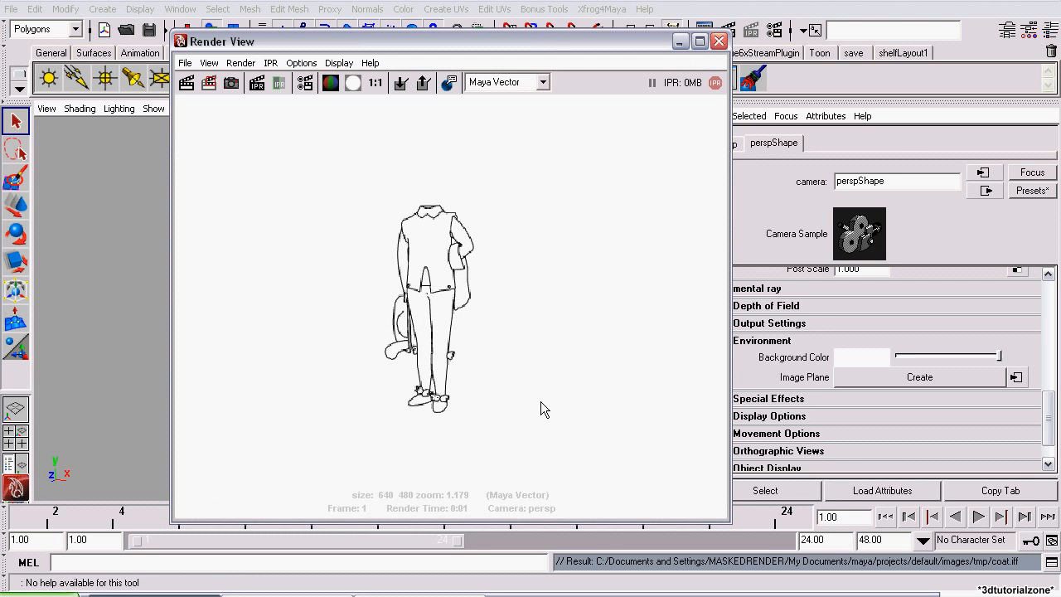
pyautogui.scroll(3)
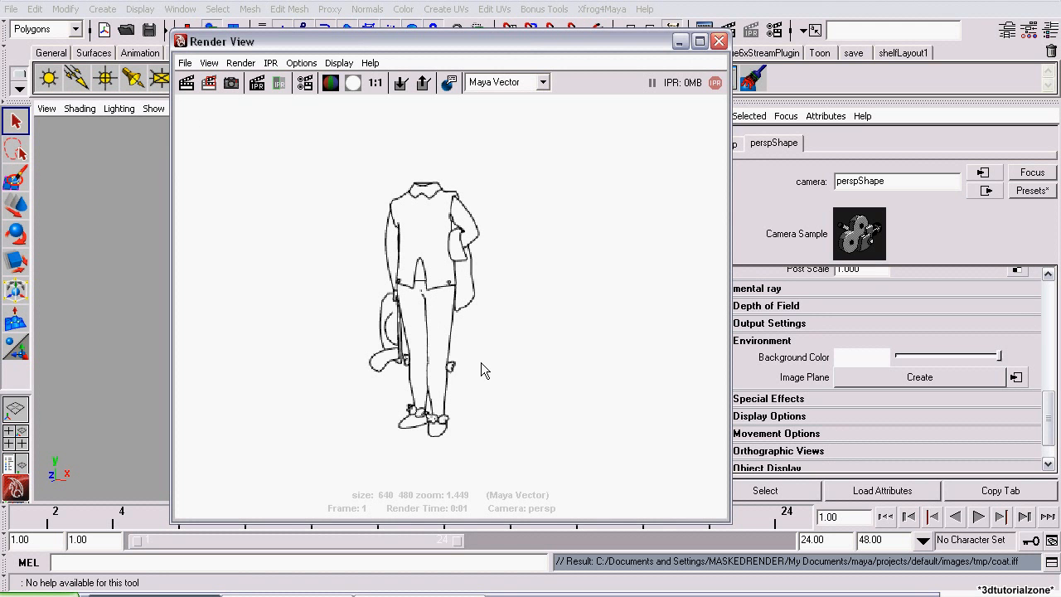
pyautogui.moveTo(473, 363)
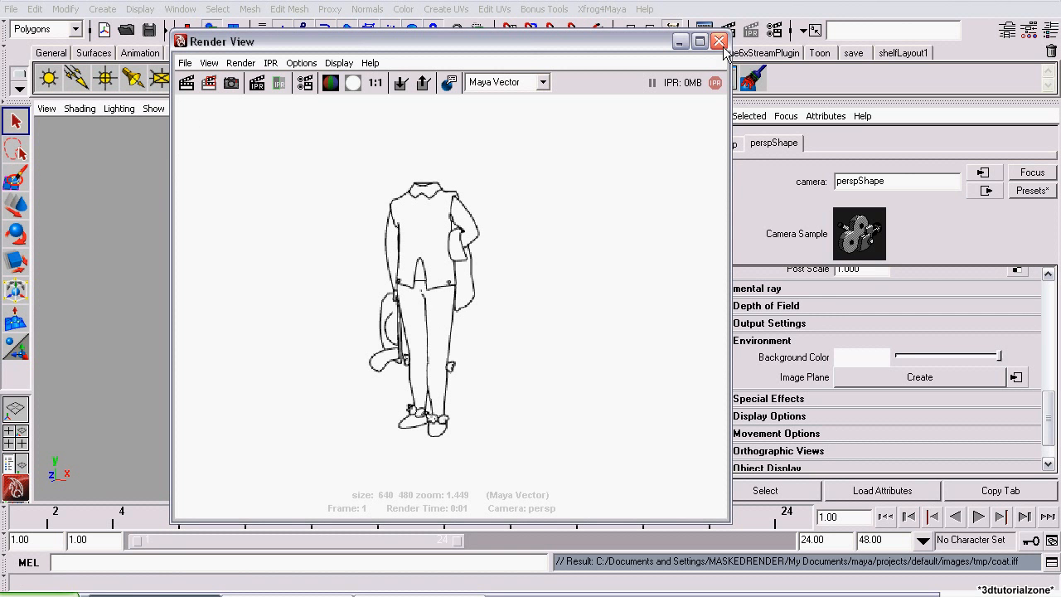
# Step: Select the character mesh, apply Normals > Harden Edge, and render the frame
pyautogui.click(718, 39)
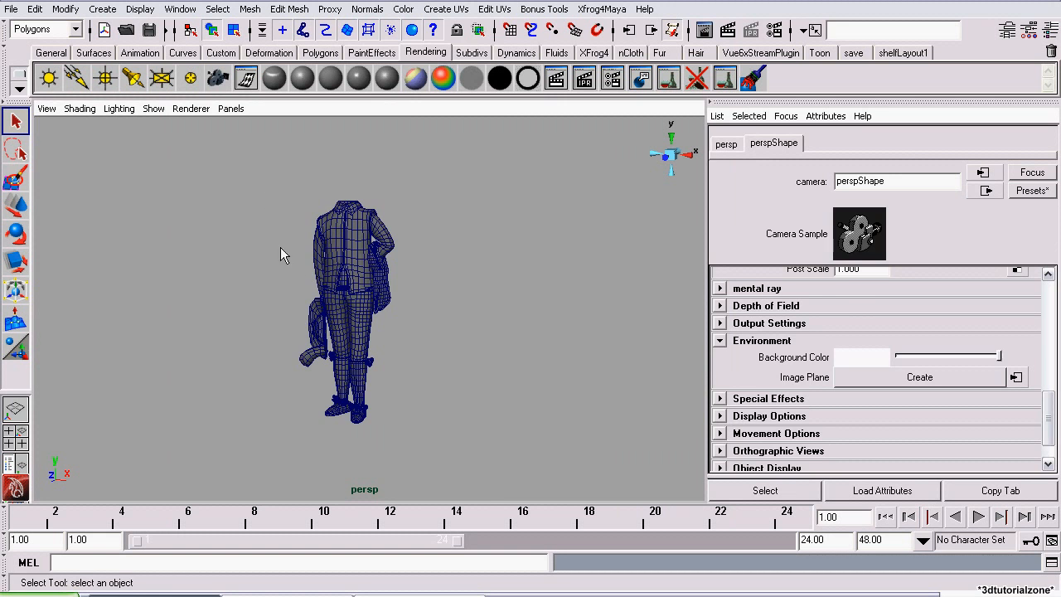
pyautogui.click(366, 10)
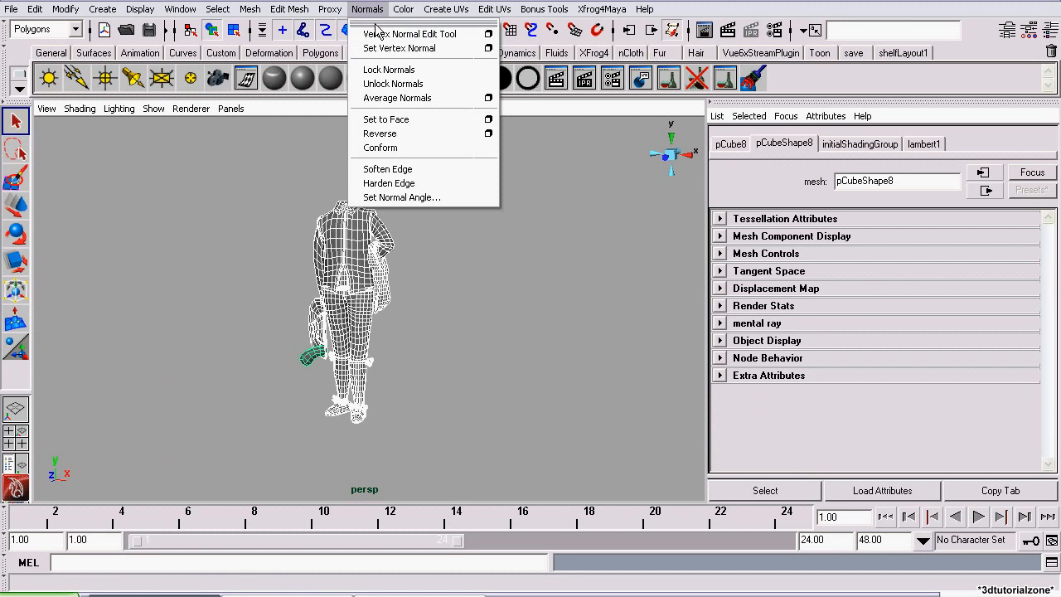
pyautogui.moveTo(387, 182)
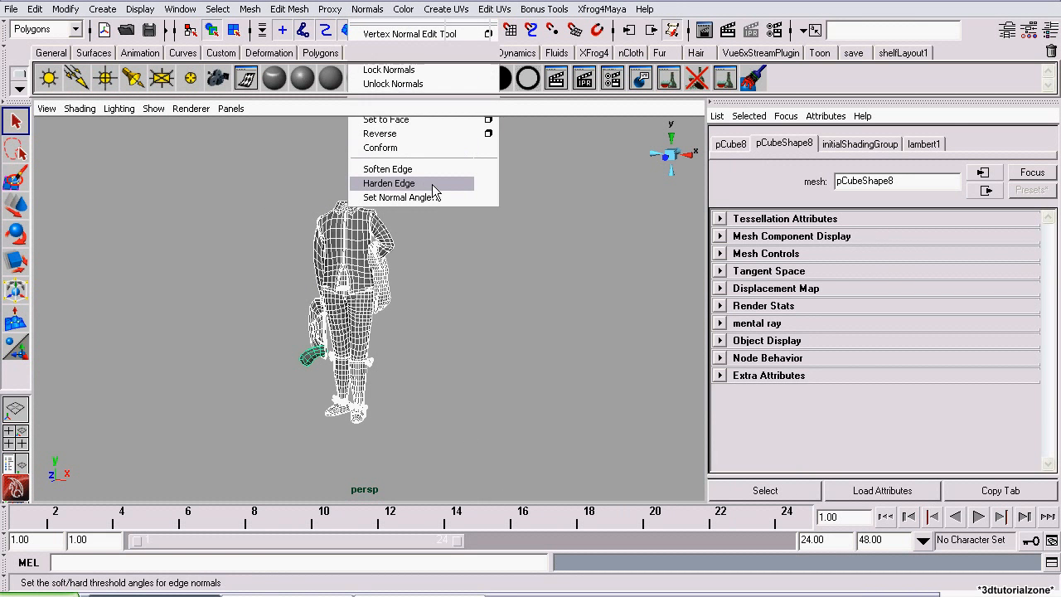
pyautogui.click(388, 182)
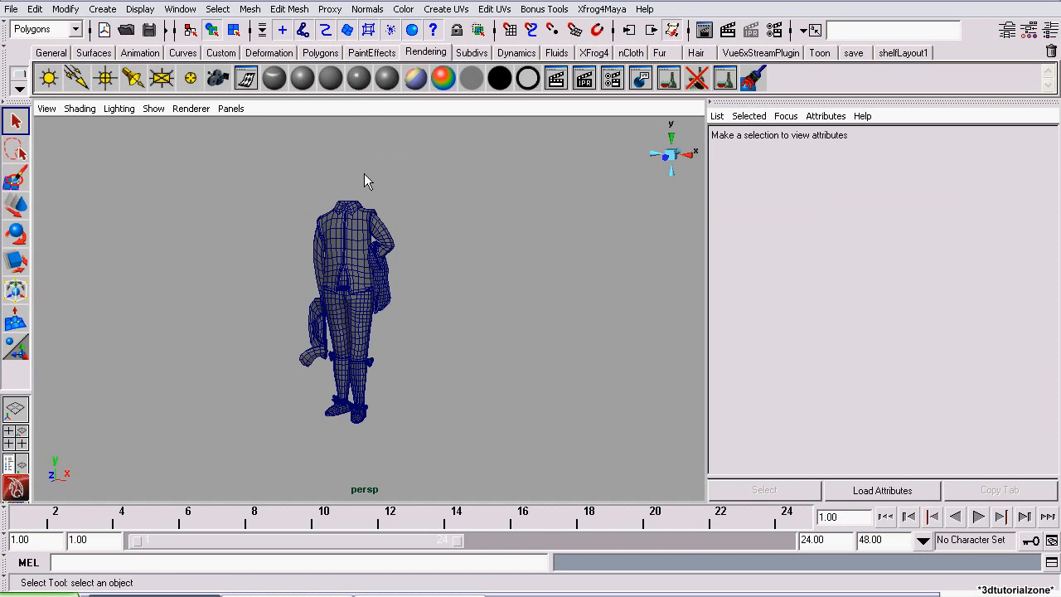
pyautogui.moveTo(728, 30)
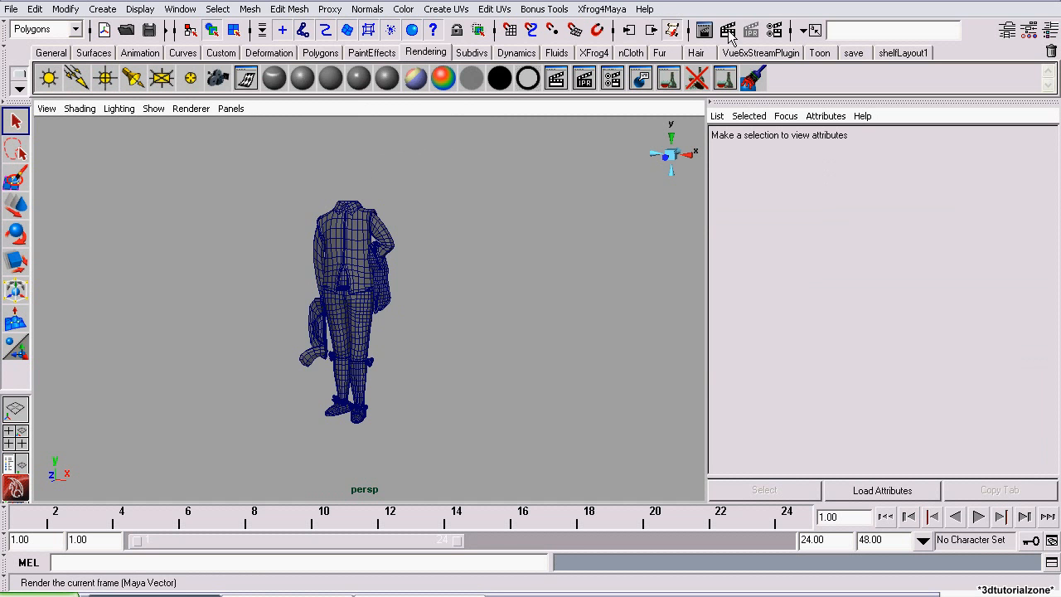
pyautogui.click(725, 30)
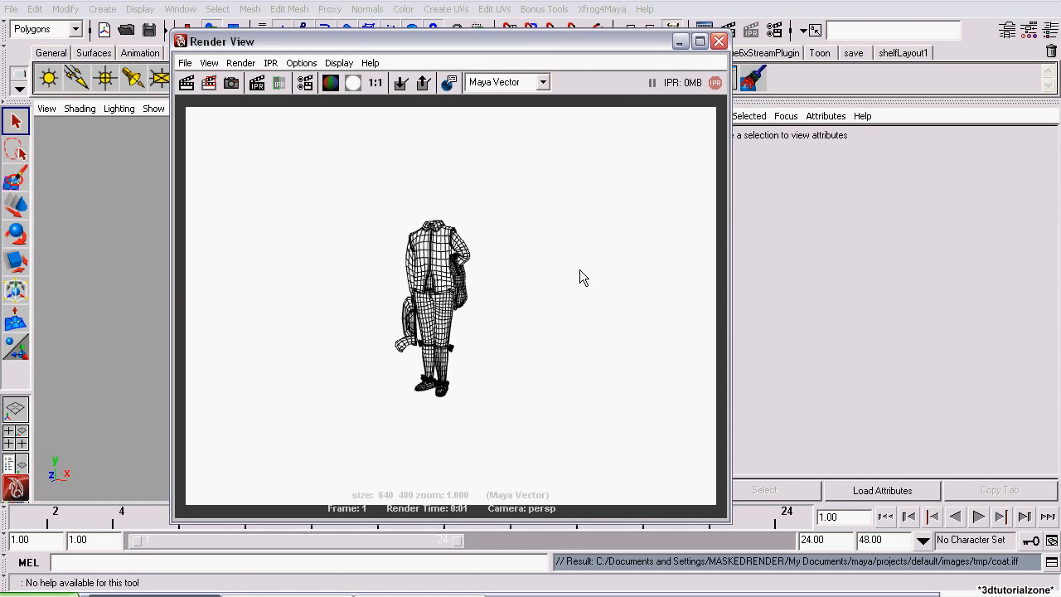
pyautogui.moveTo(717, 42)
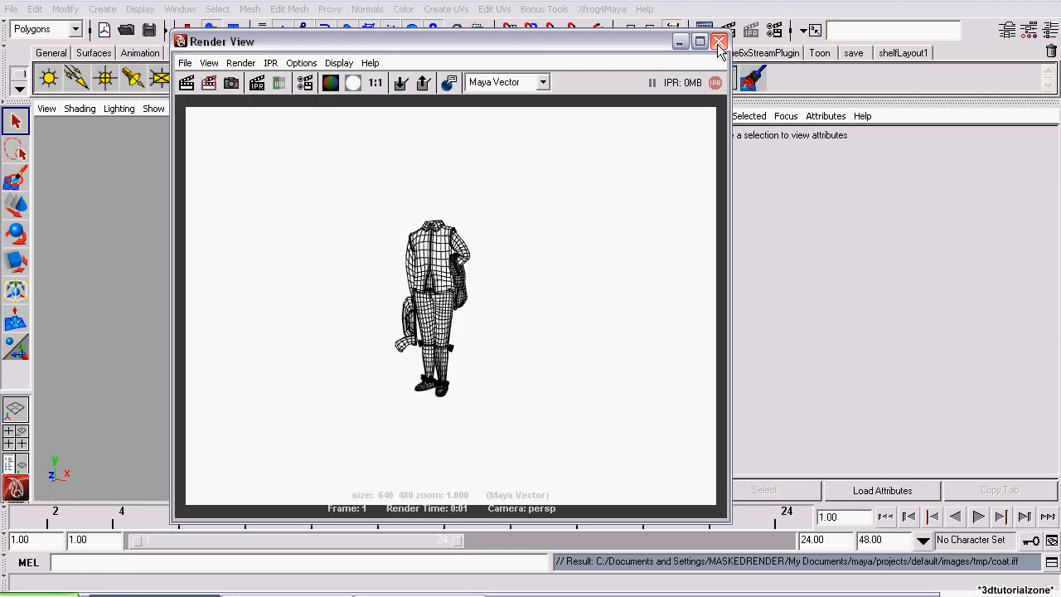
# Step: Render the frame again so the full wireframe mesh fills the frame on white
pyautogui.click(717, 42)
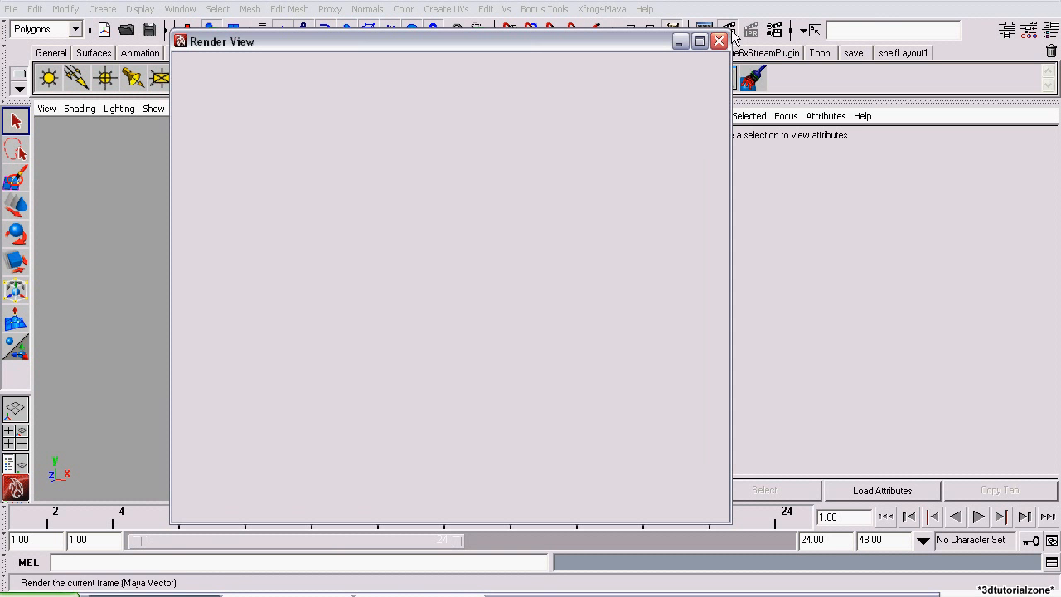
pyautogui.click(729, 29)
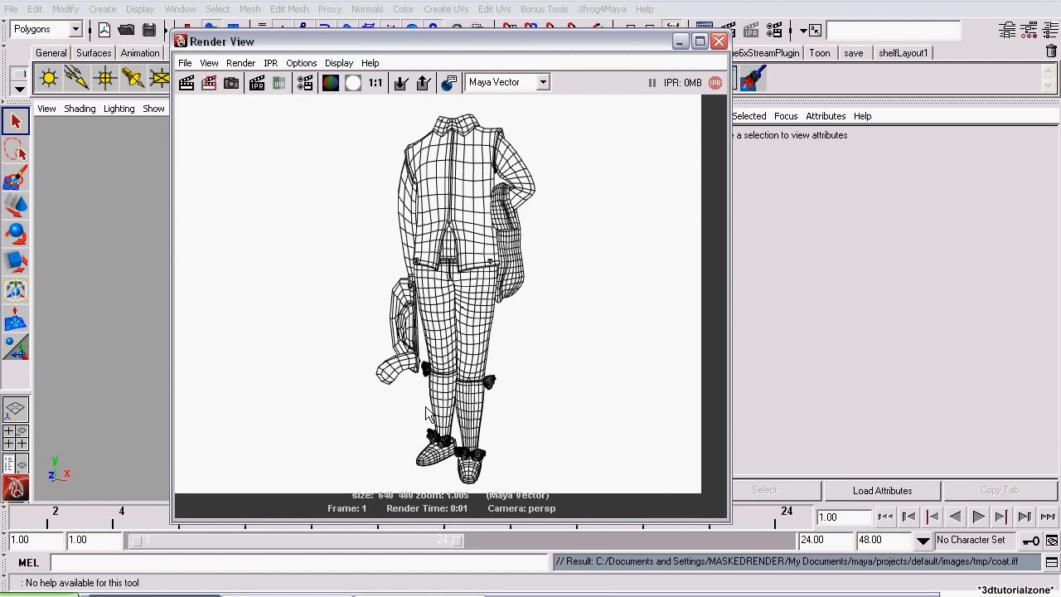
pyautogui.moveTo(424, 416)
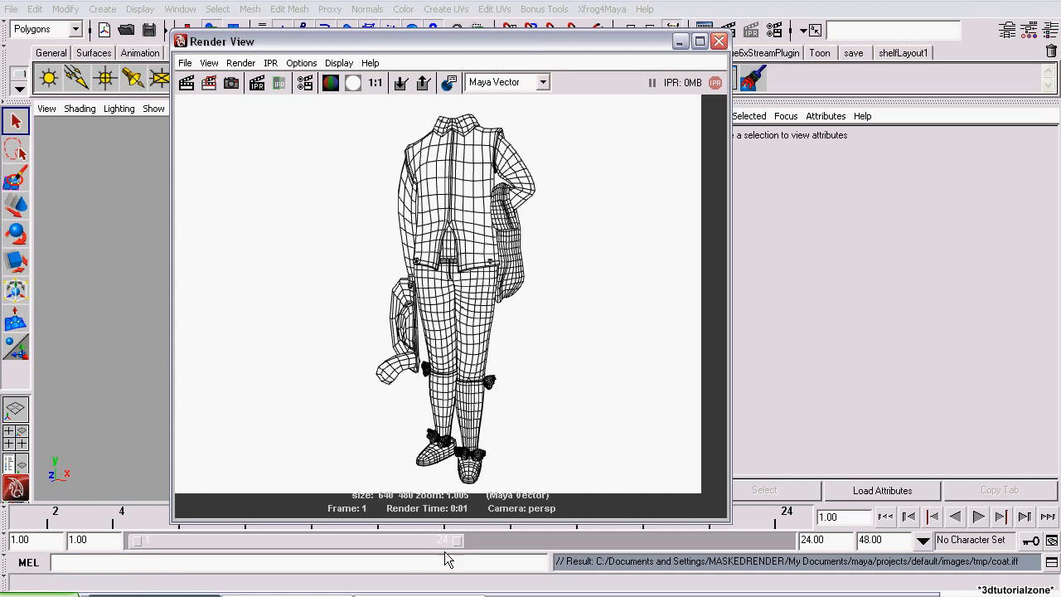
pyautogui.click(179, 10)
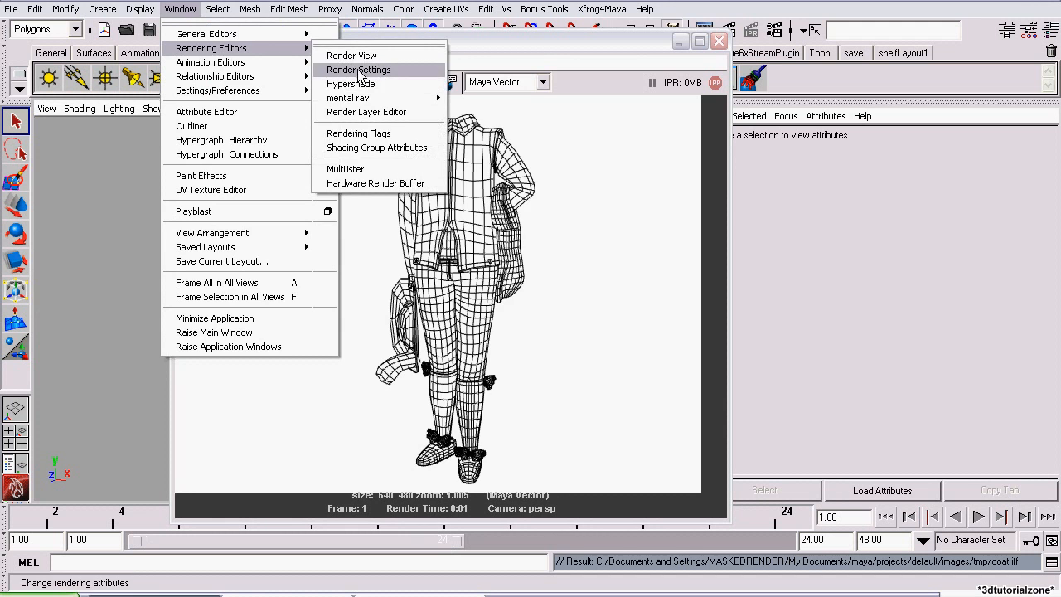
# Step: On the Common tab set the file name prefix to model and Image format to SVG, then close Render Settings
pyautogui.click(358, 69)
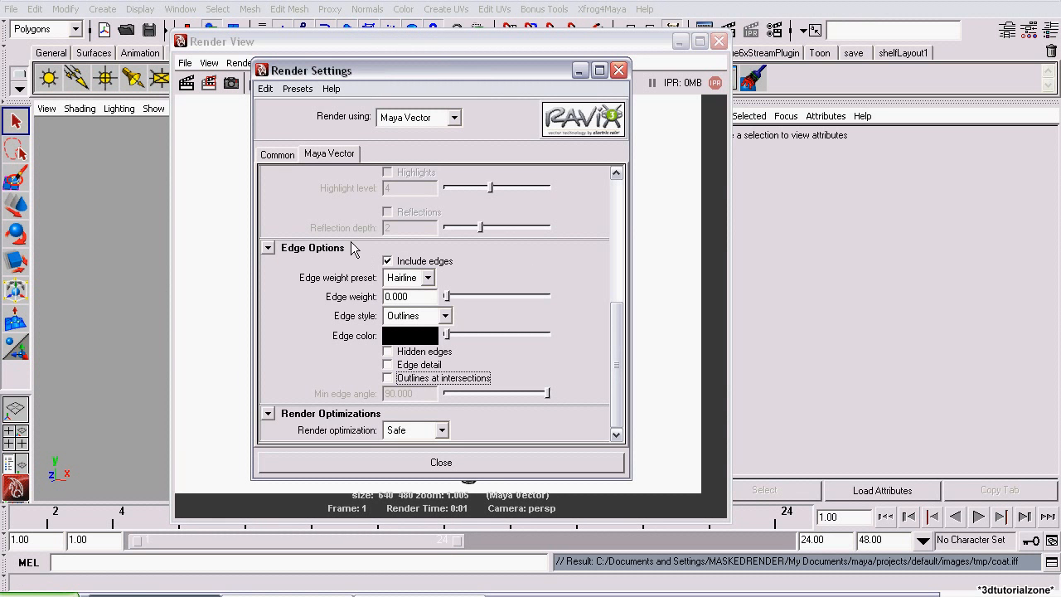
pyautogui.click(277, 154)
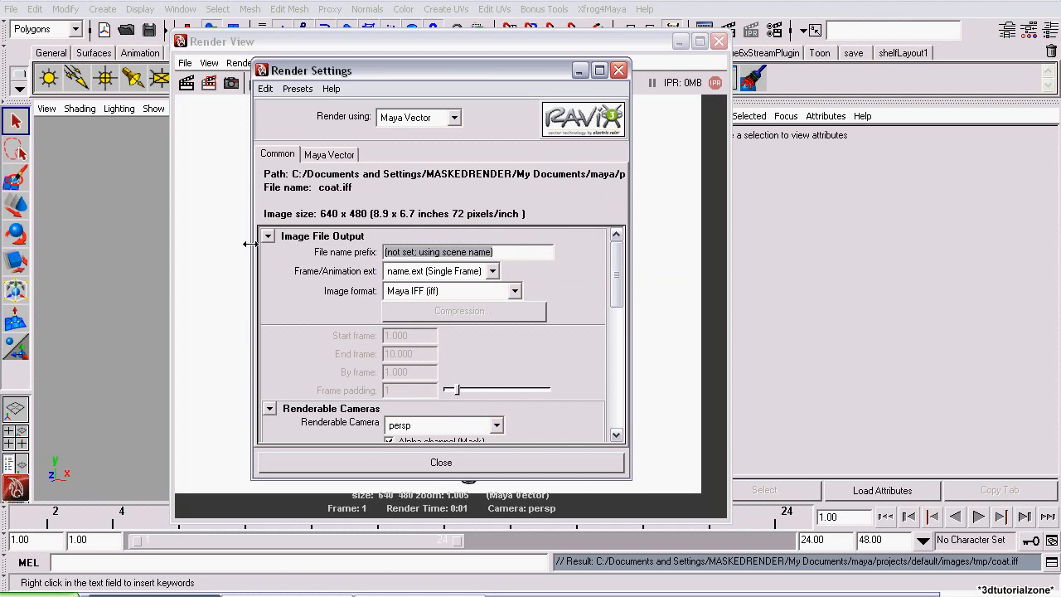
pyautogui.write('model')
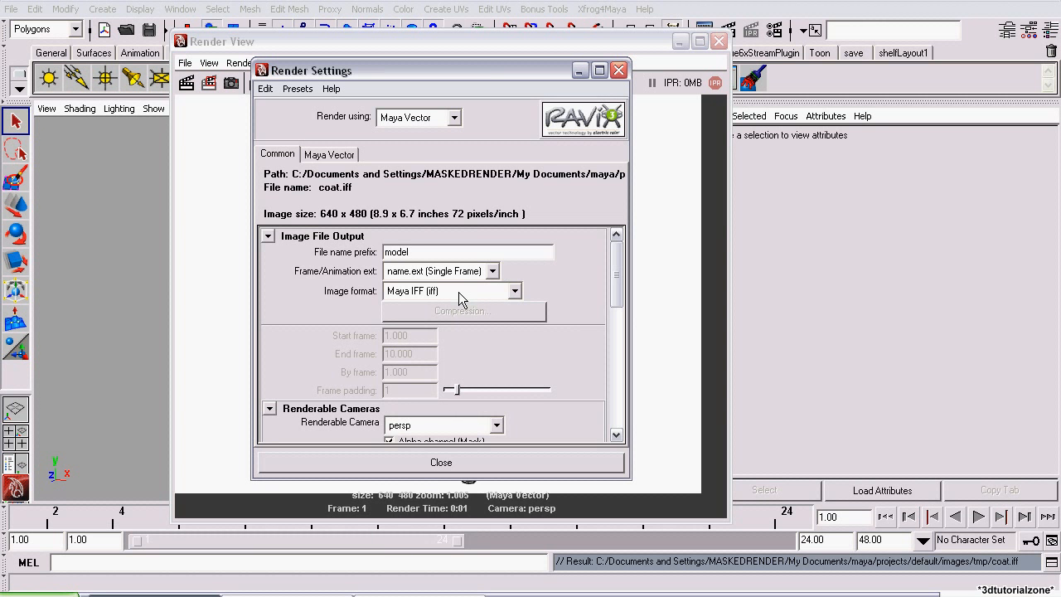
pyautogui.click(514, 290)
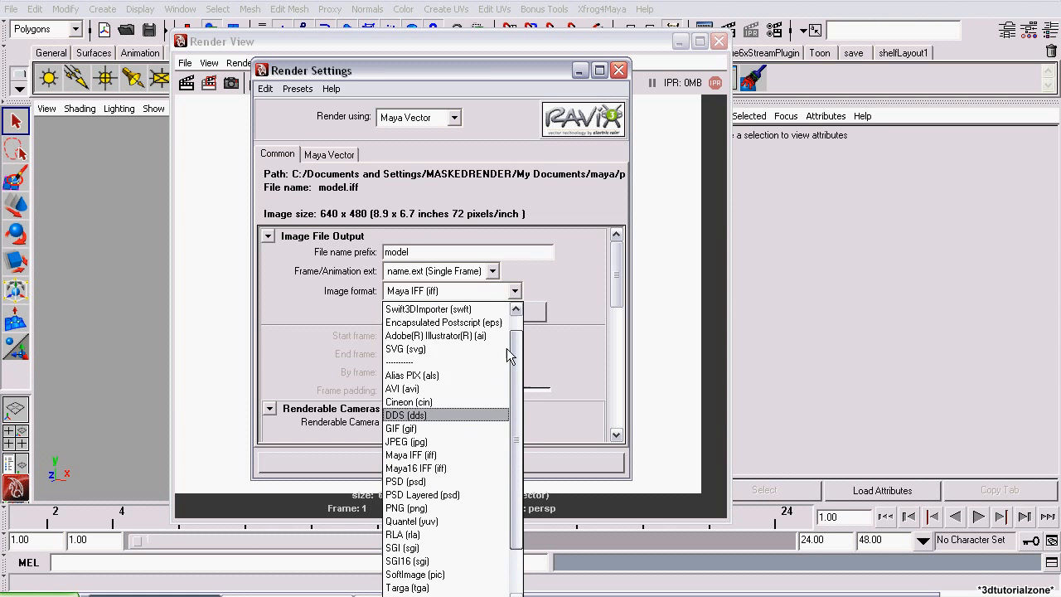
pyautogui.scroll(3)
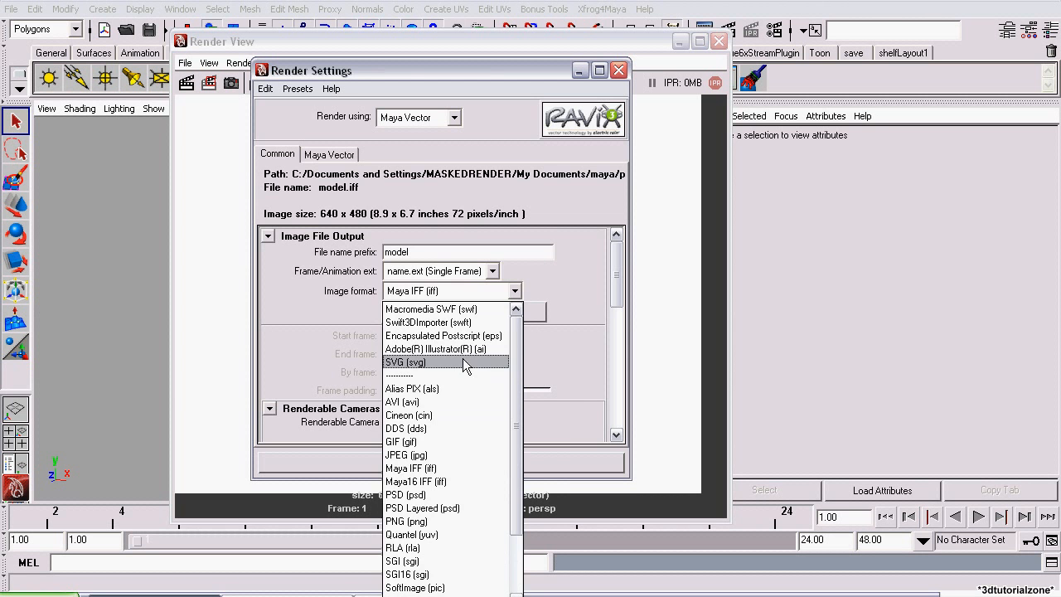
pyautogui.click(405, 361)
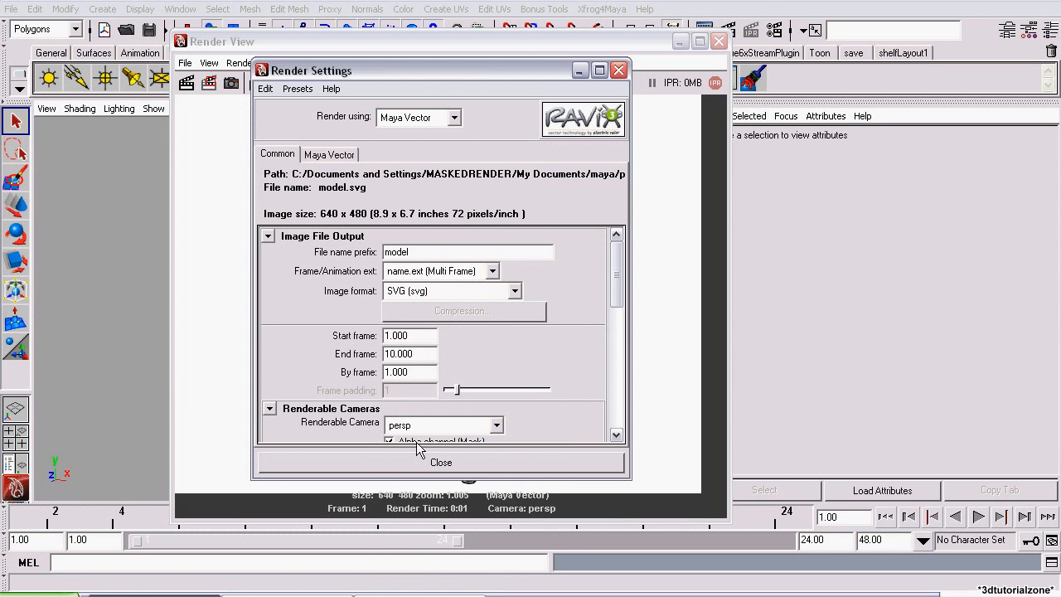
pyautogui.click(441, 461)
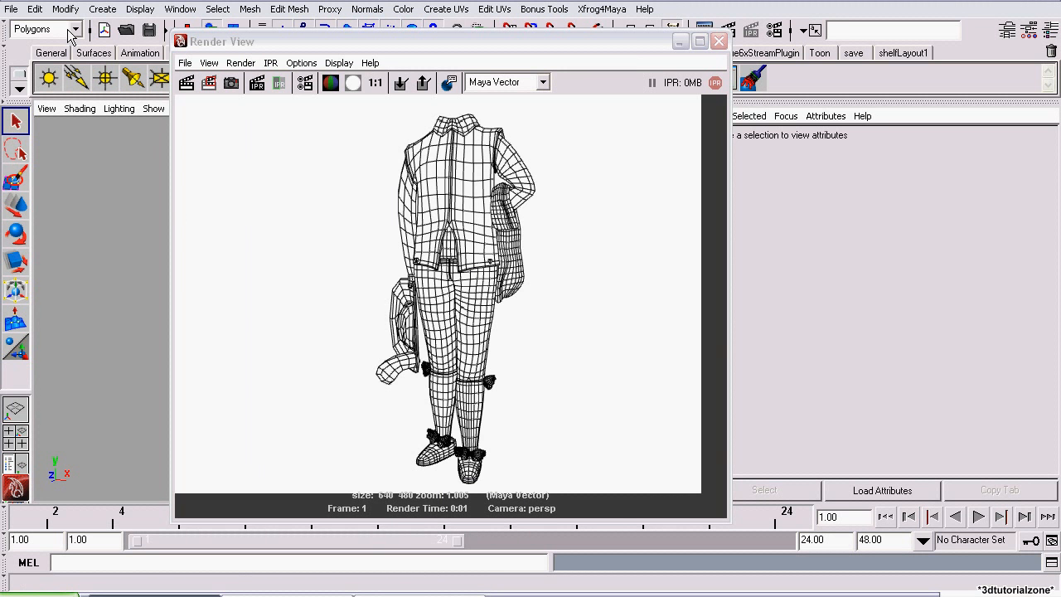
# Step: From the Rendering menu set run Render > Batch Render and follow progress in the Script Editor
pyautogui.click(75, 30)
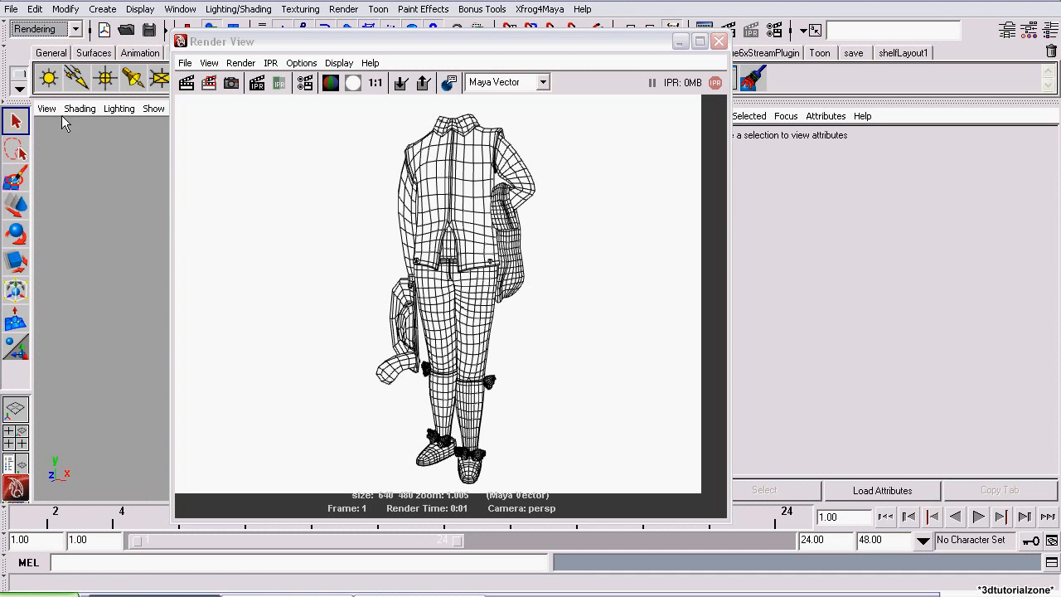
pyautogui.click(344, 10)
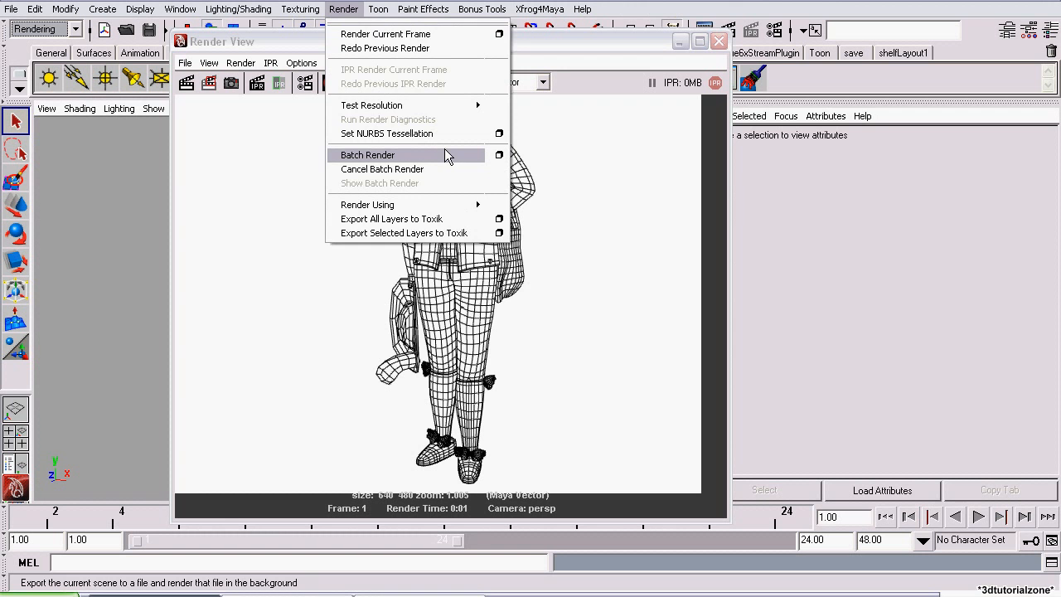
pyautogui.click(368, 156)
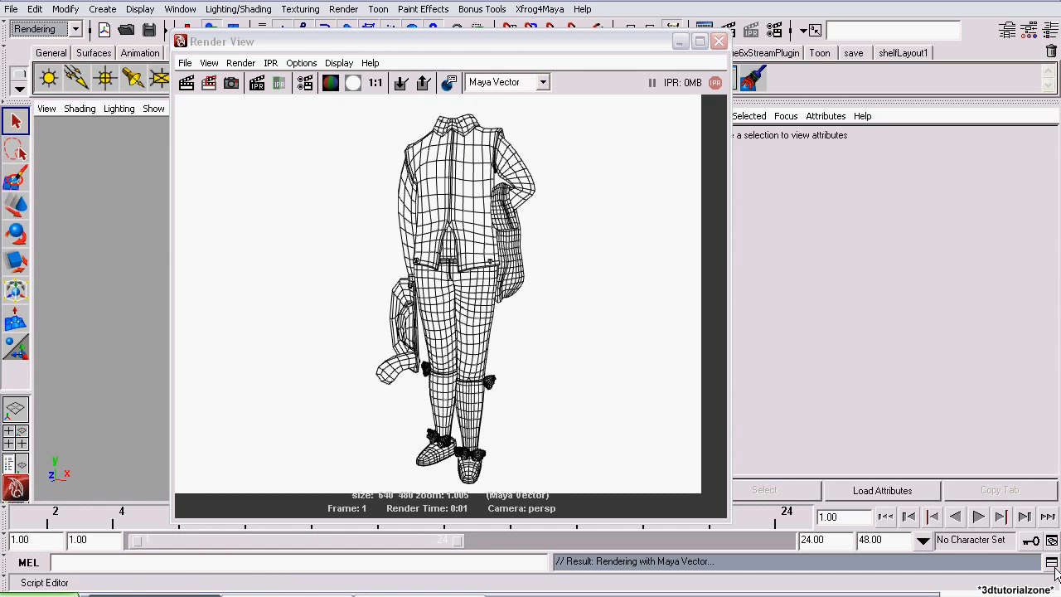
pyautogui.click(45, 581)
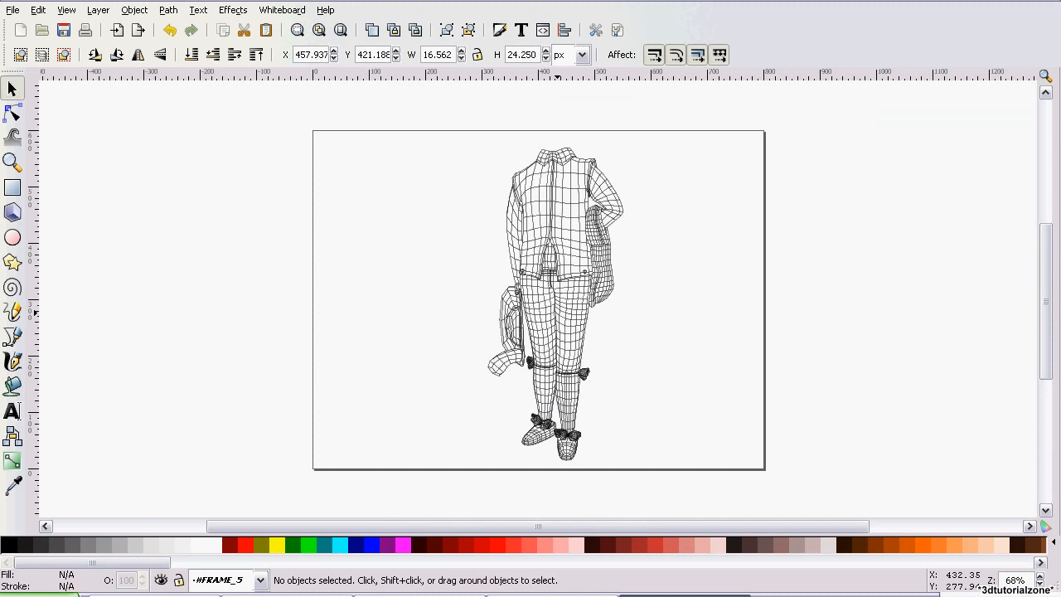
pyautogui.moveTo(474, 292)
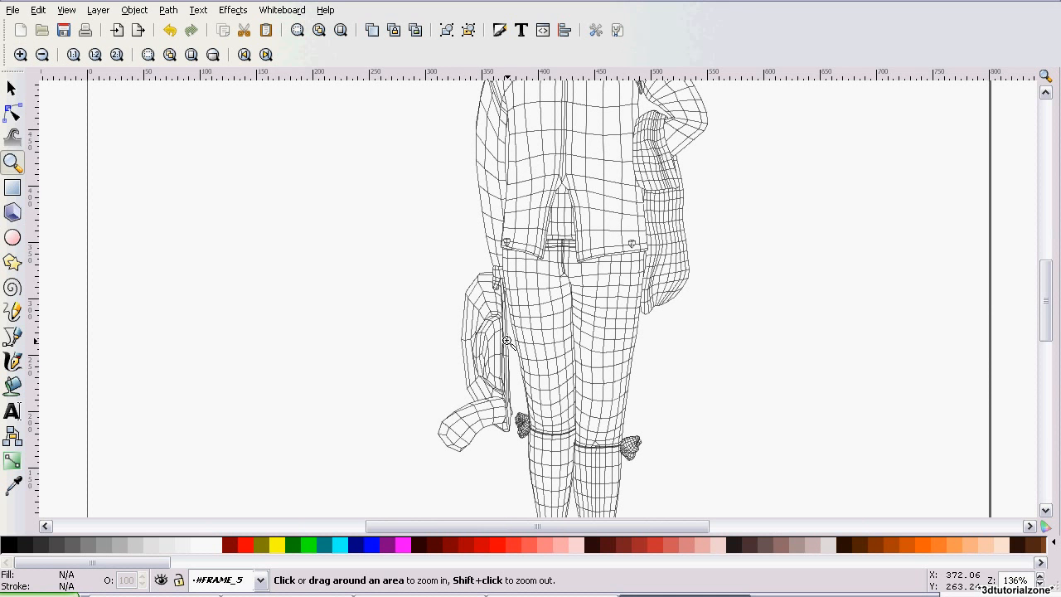
pyautogui.moveTo(643, 351)
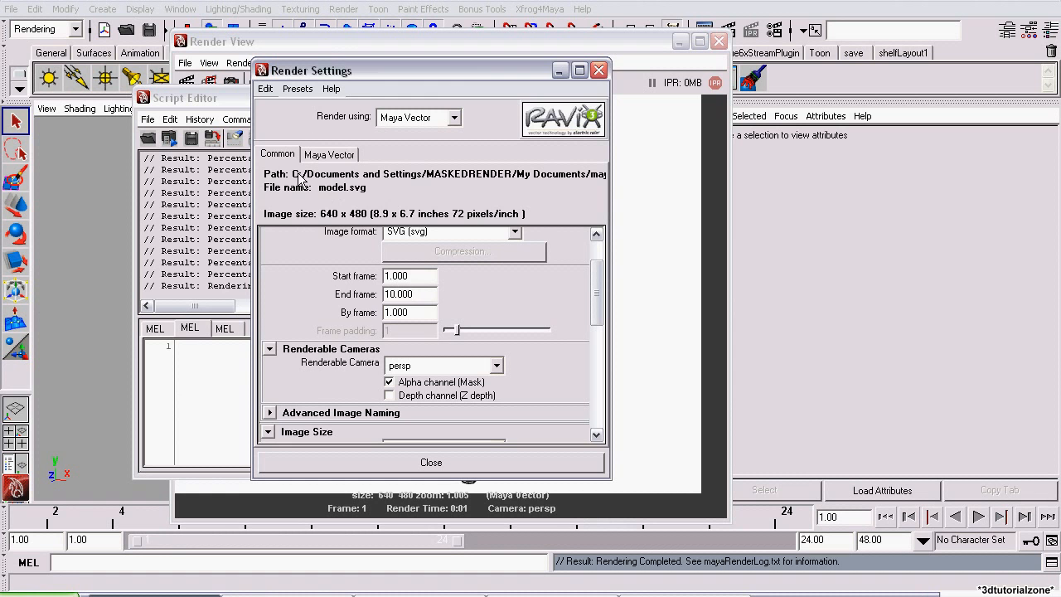
pyautogui.moveTo(285, 214)
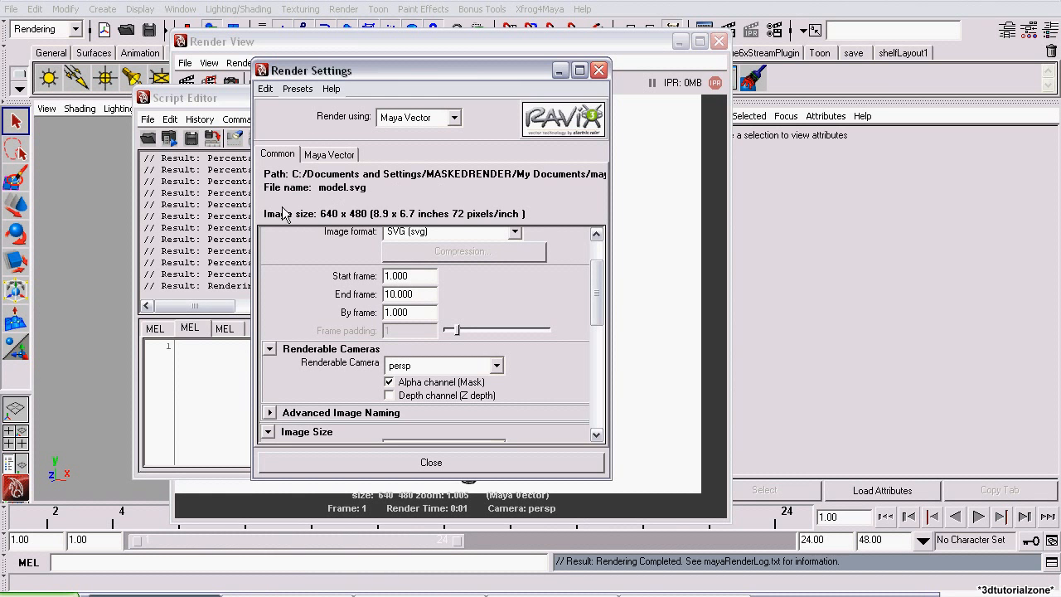